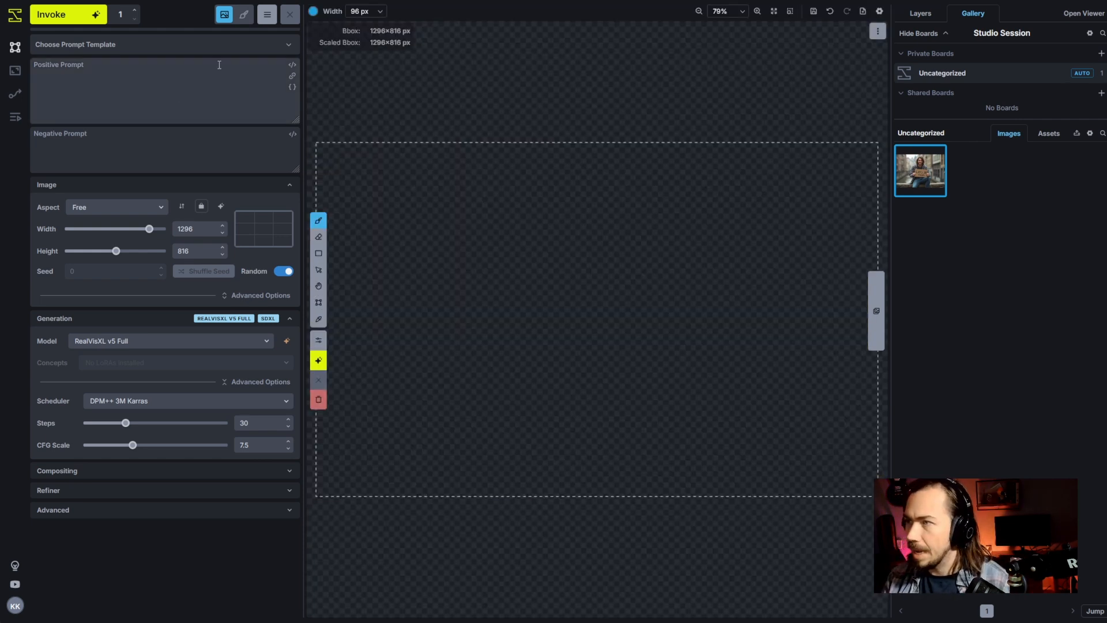
Generate a photoreal man-on-cliff image with RealVisXL v5 Full from positive and negative prompts.
{"action": "left_click", "coordinate": [245, 14]}
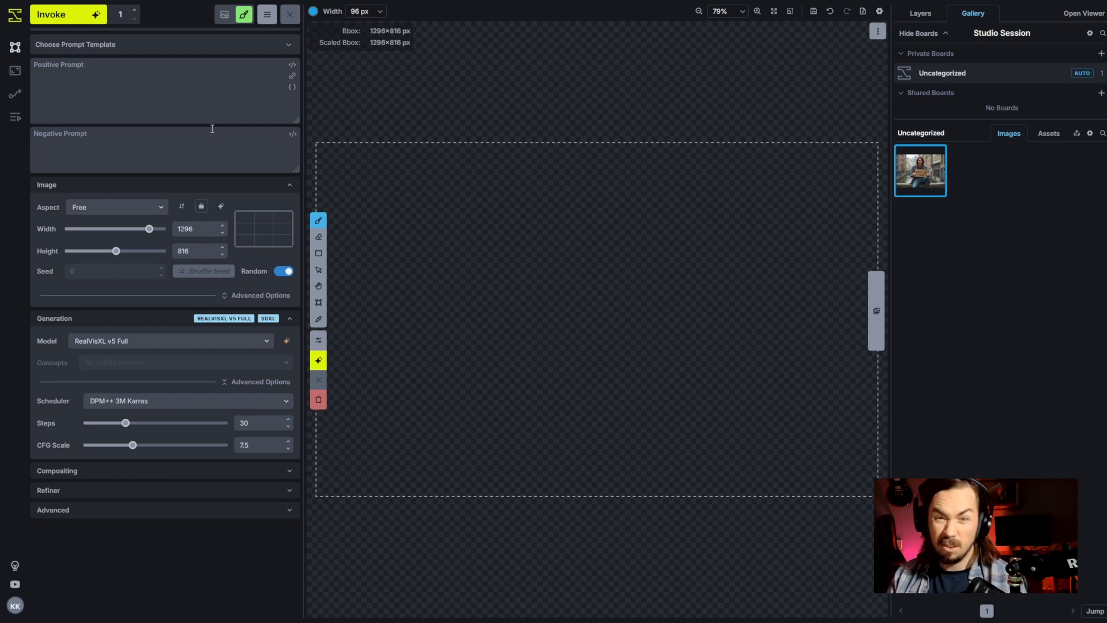
{"action": "left_click", "coordinate": [163, 44]}
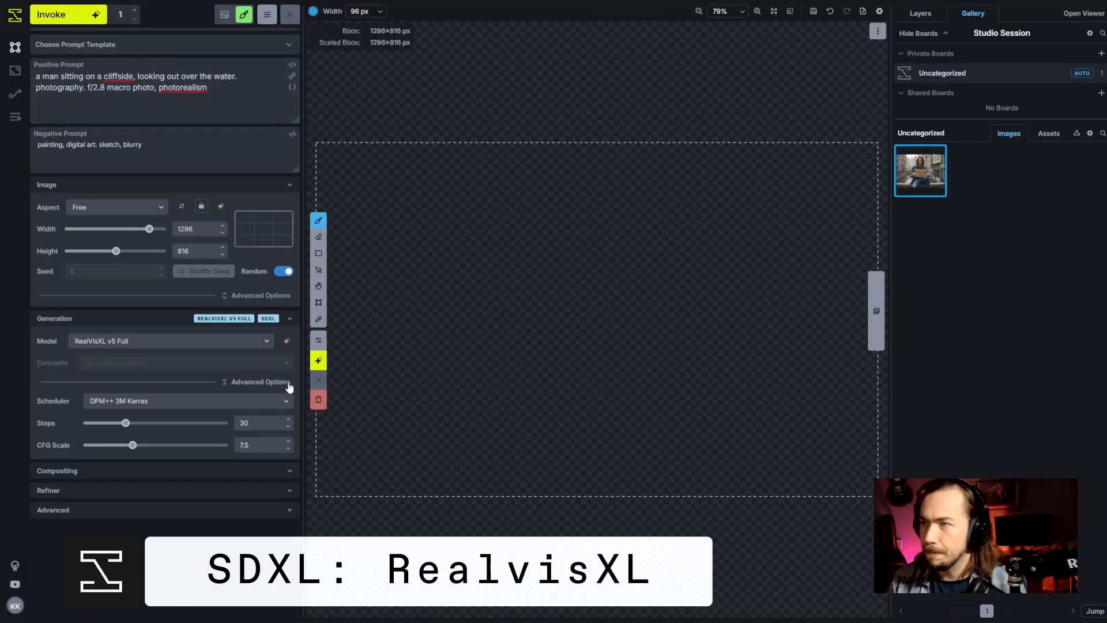
{"action": "left_click", "coordinate": [60, 15]}
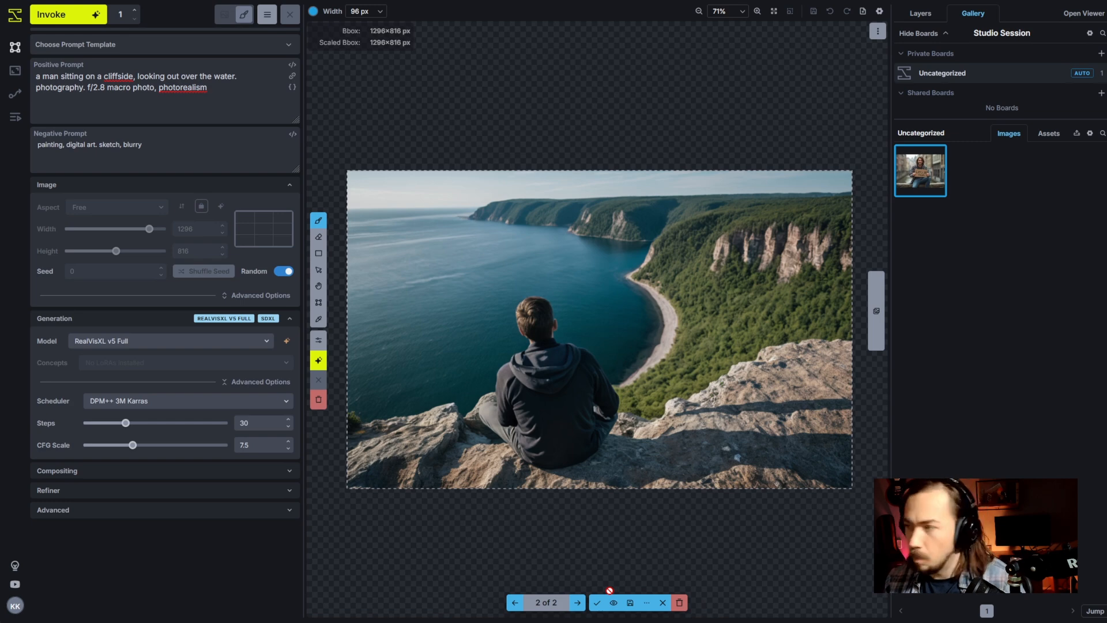
Keep the first photo and queue a fixed-seed FLUX.1 [dev] advertising-photo generation.
{"action": "left_click", "coordinate": [170, 341]}
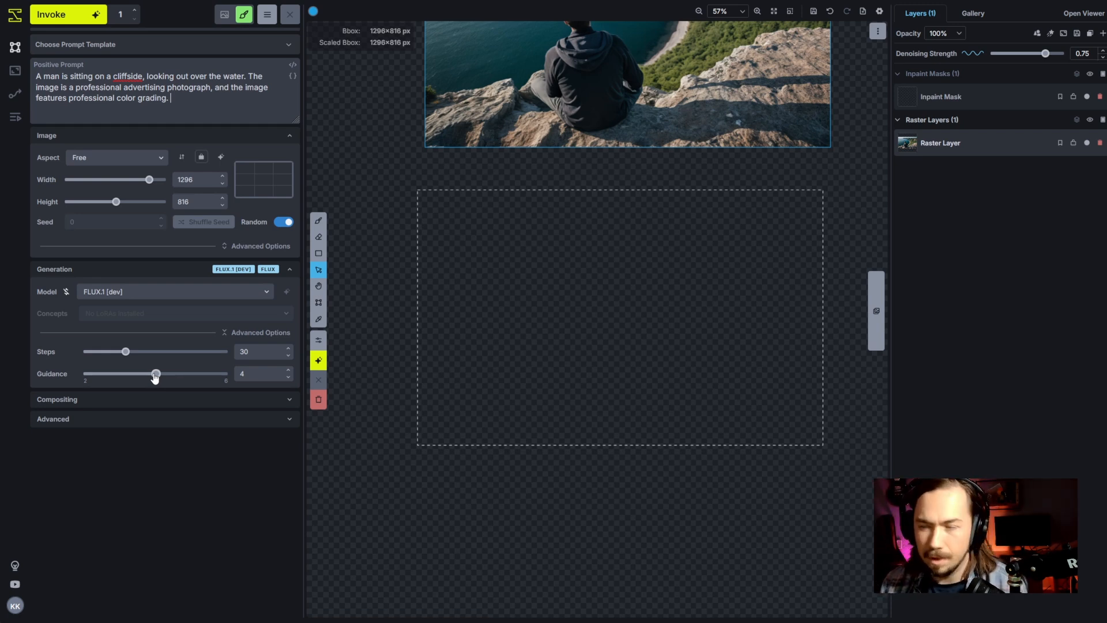
{"action": "left_click", "coordinate": [286, 222]}
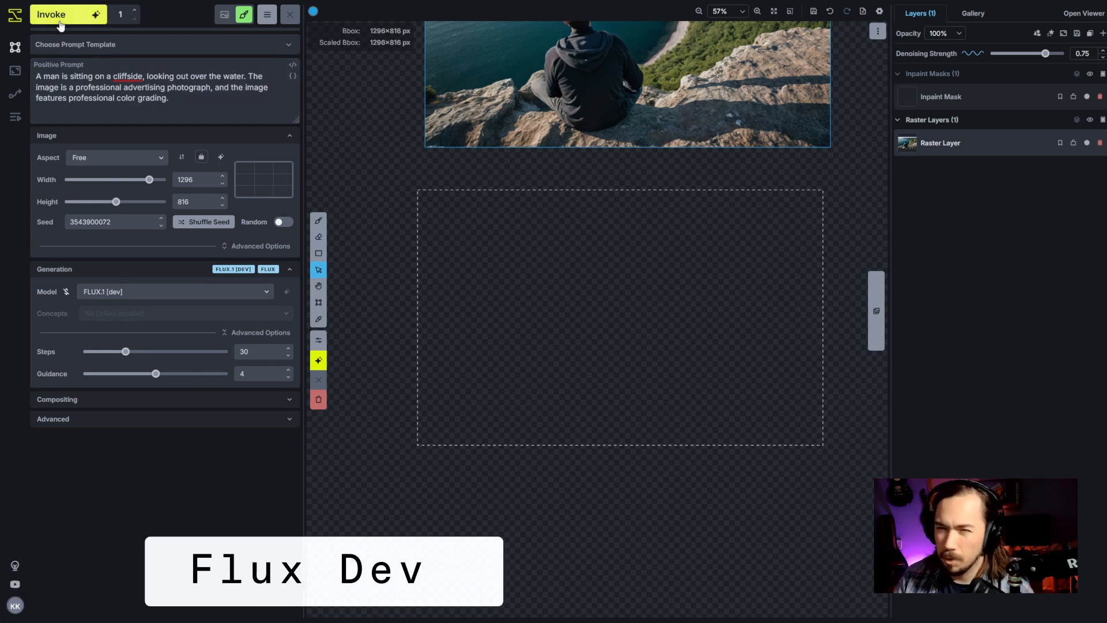
{"action": "left_click", "coordinate": [55, 13]}
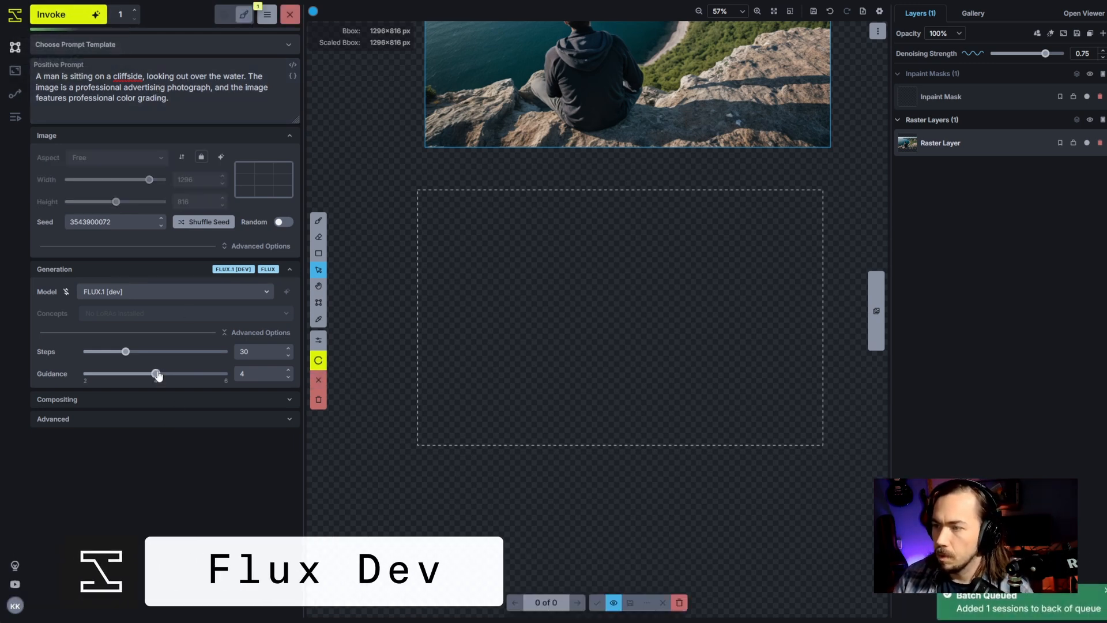
Set Guidance to 3, generate, and accept the sea-ledge render as a raster layer.
{"action": "left_click_drag", "start_coordinate": [157, 374], "coordinate": [85, 374]}
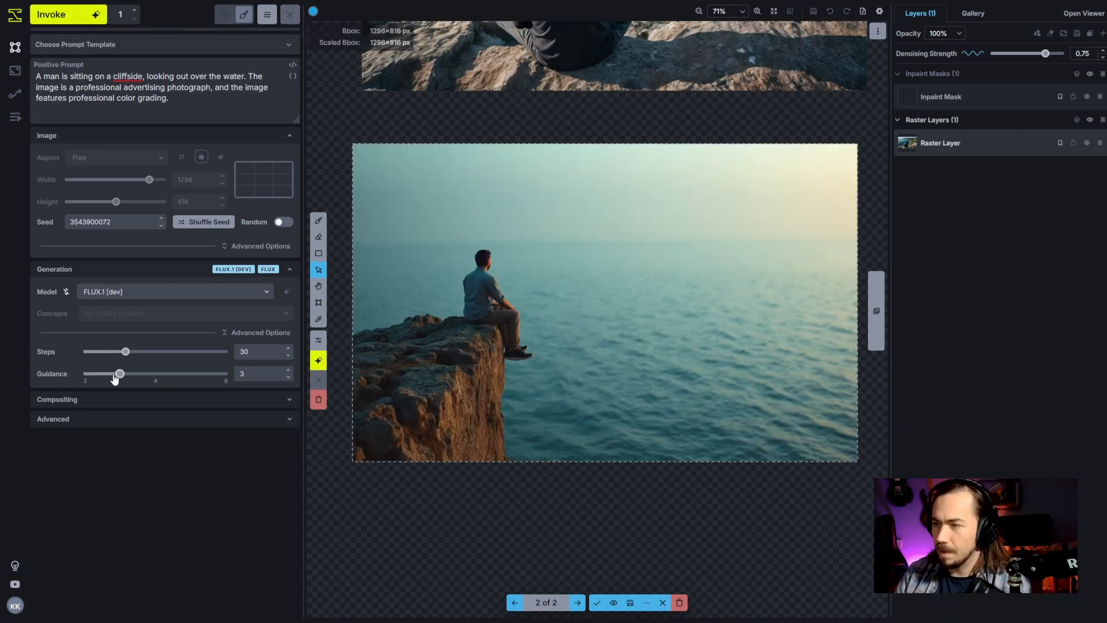
{"action": "left_click", "coordinate": [60, 15]}
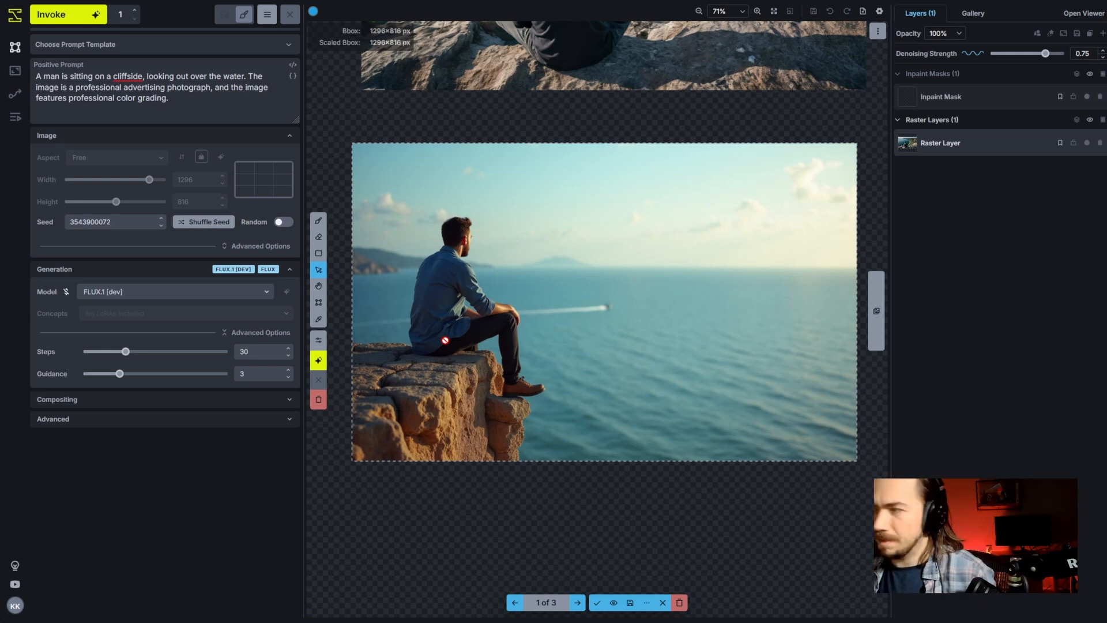
{"action": "left_click", "coordinate": [577, 602]}
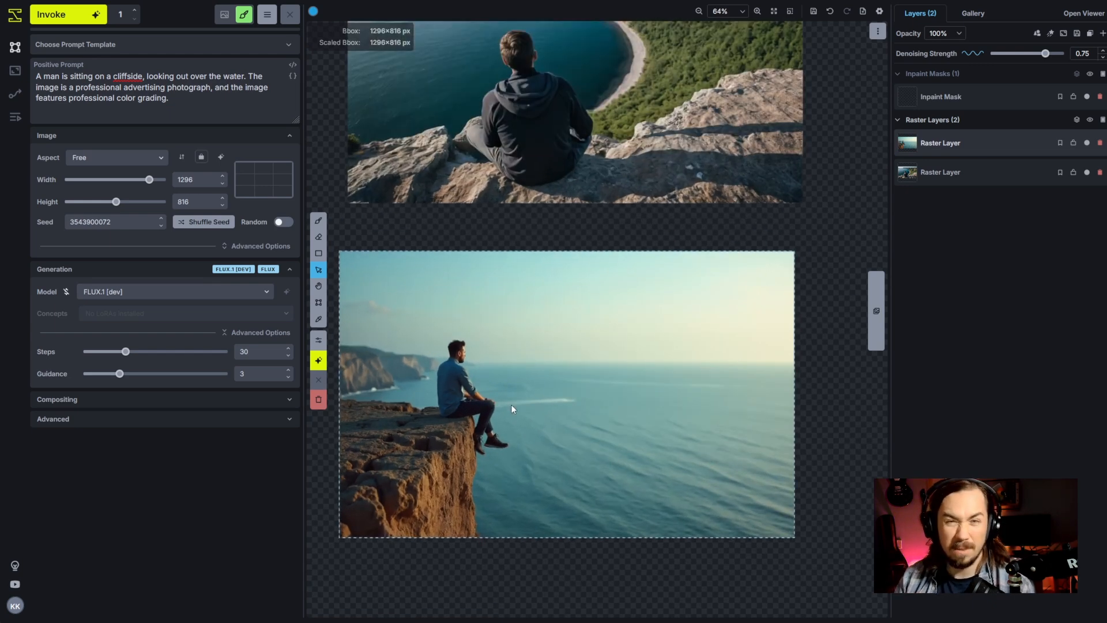
{"action": "mouse_move", "coordinate": [508, 311]}
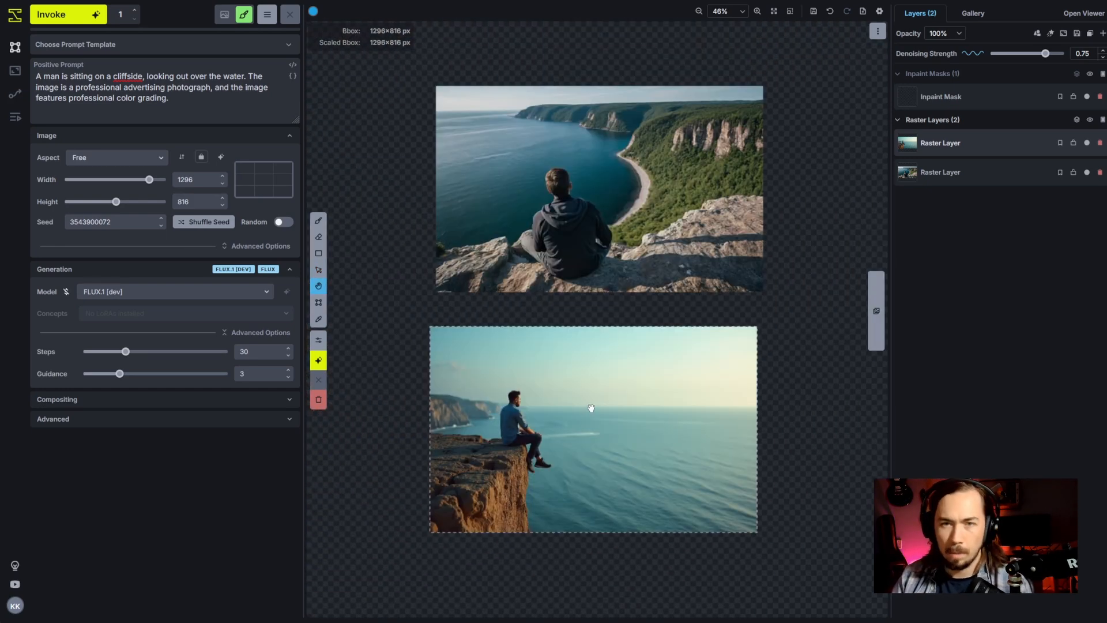
Inpaint the masked man in a 640x640 bbox so he wears a green t-shirt.
{"action": "left_click", "coordinate": [318, 302]}
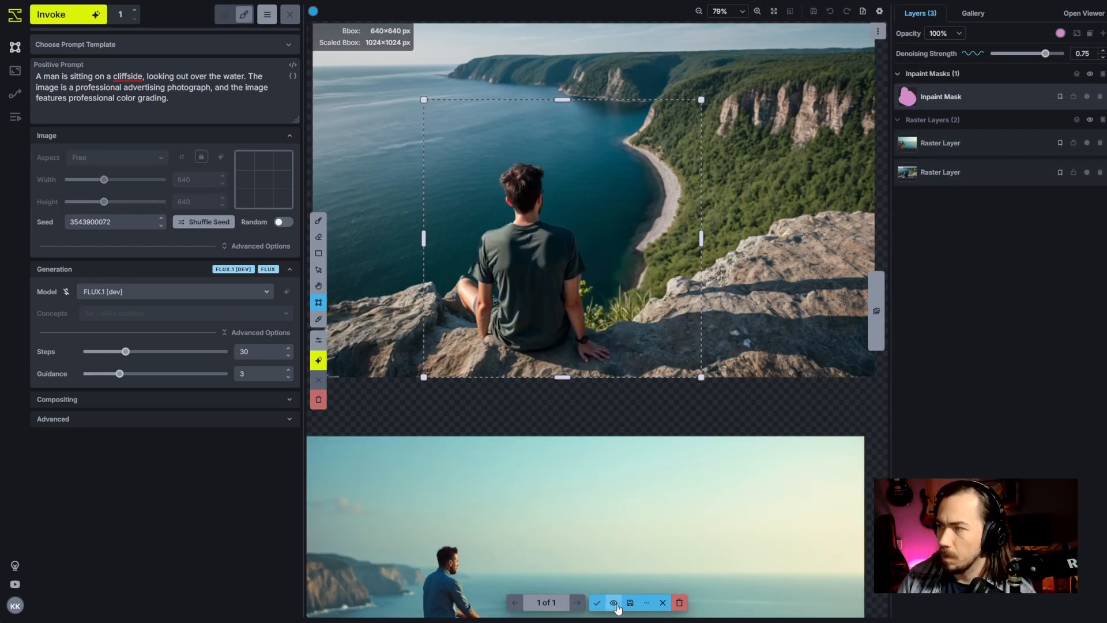
Compare the t-shirt result with the original, then regenerate at denoising strength 0.2.
{"action": "left_click", "coordinate": [614, 603]}
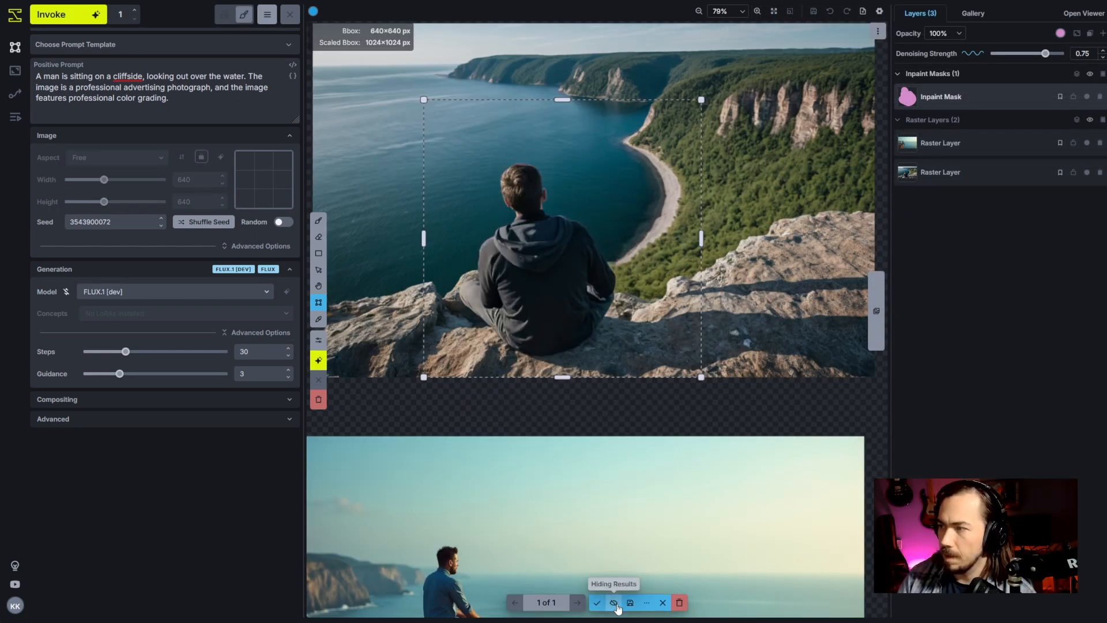
{"action": "left_click", "coordinate": [615, 602]}
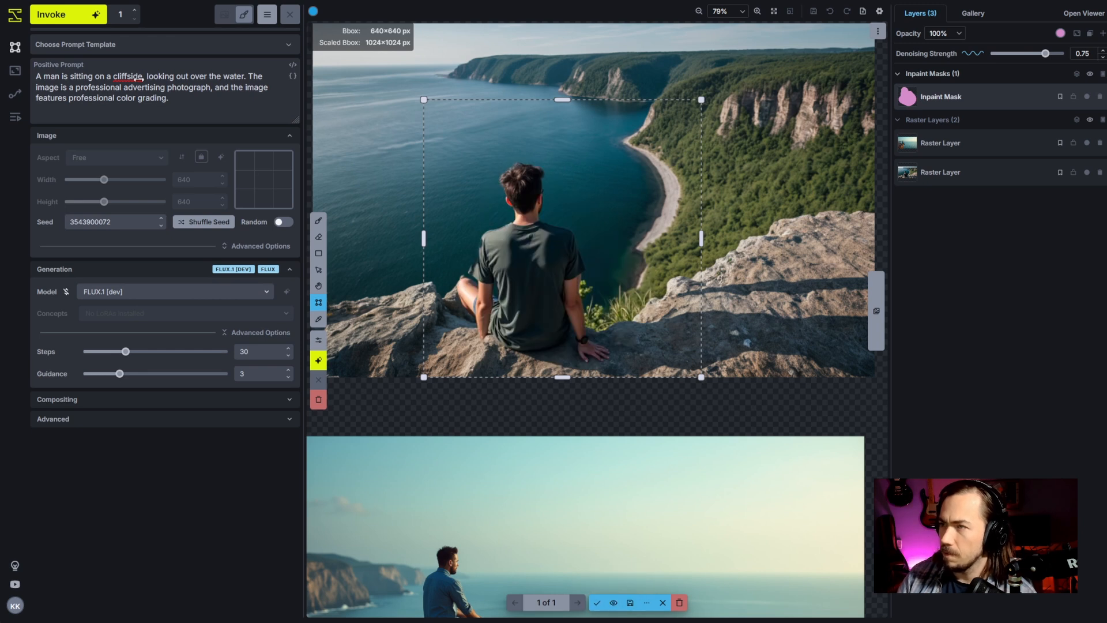
{"action": "left_click", "coordinate": [64, 16]}
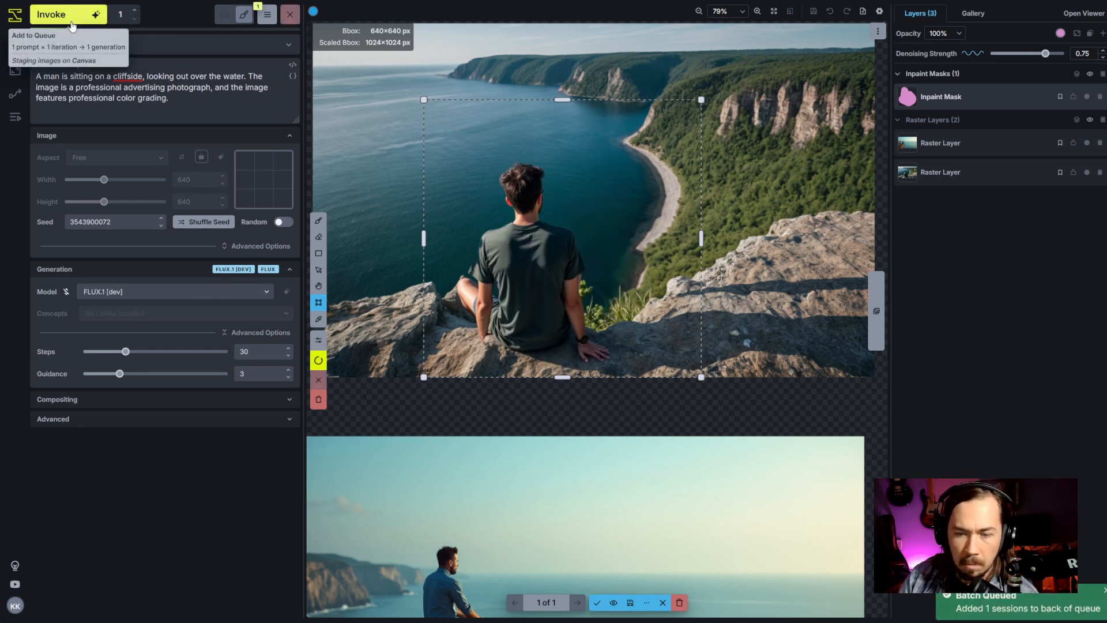
{"action": "left_click_drag", "start_coordinate": [1044, 54], "coordinate": [1027, 53]}
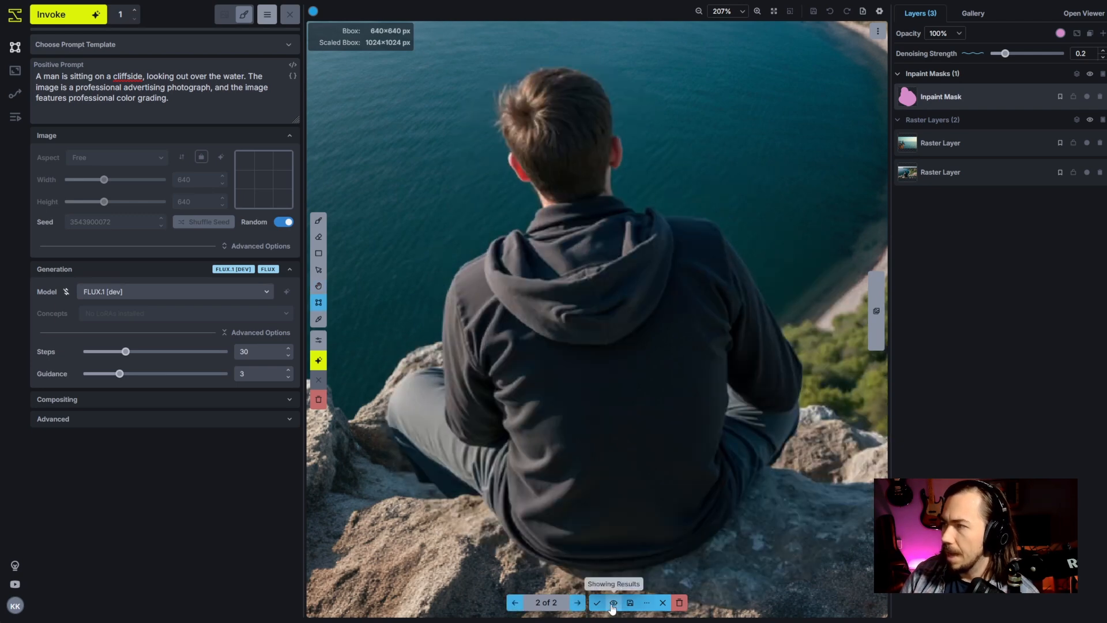
{"action": "left_click", "coordinate": [614, 602]}
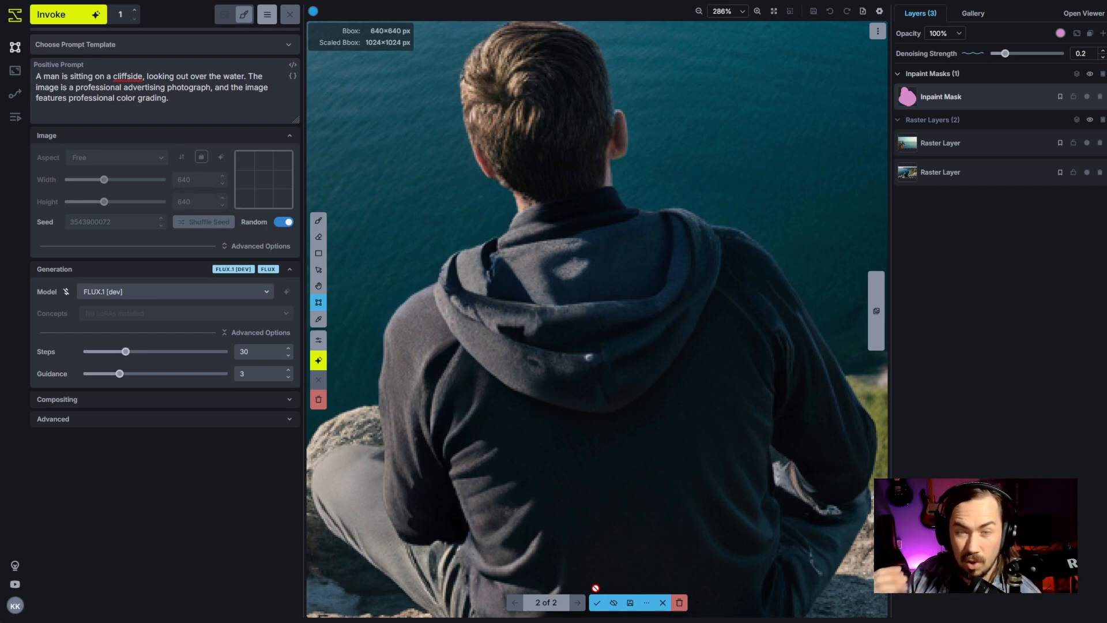
{"action": "left_click", "coordinate": [617, 602]}
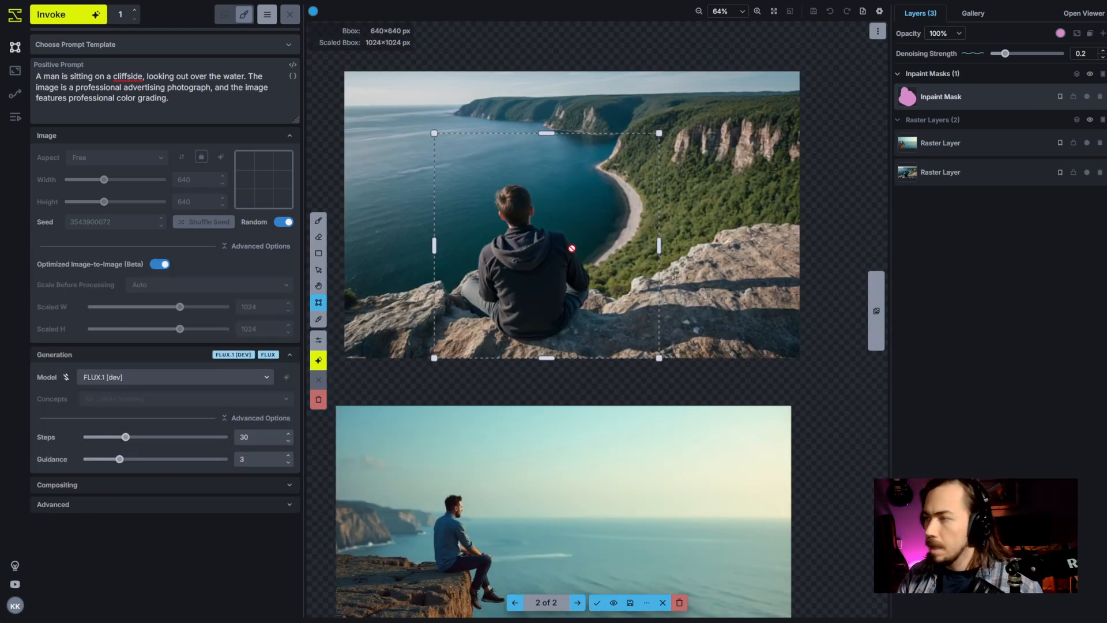
Accept the refined hoodie result and add an inpaint mask over the man on the ledge.
{"action": "left_click", "coordinate": [1102, 52]}
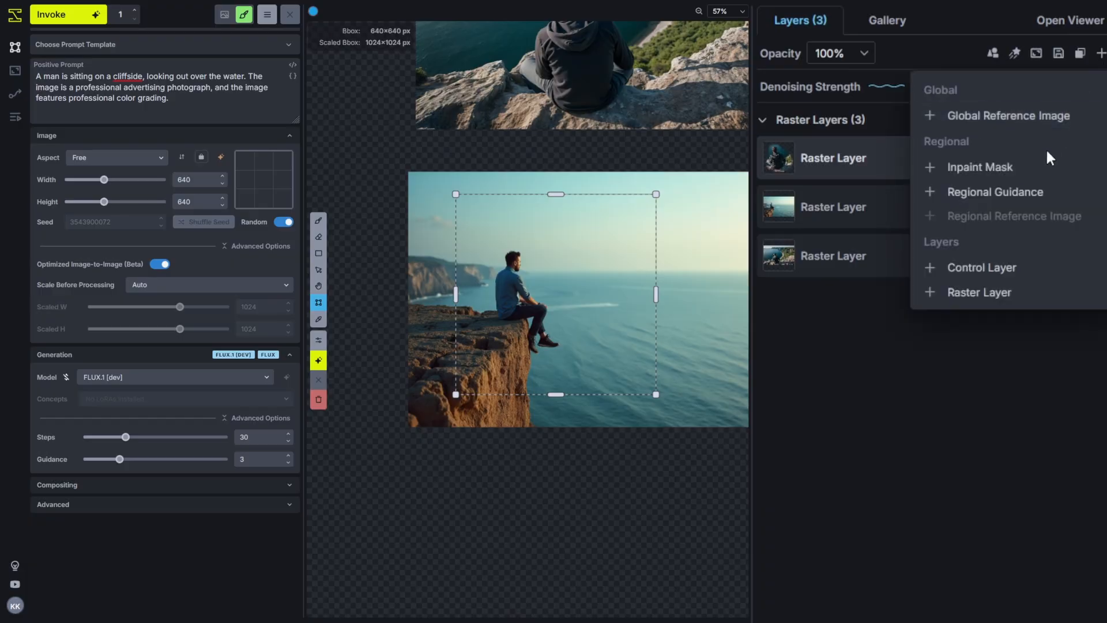
{"action": "left_click", "coordinate": [979, 166]}
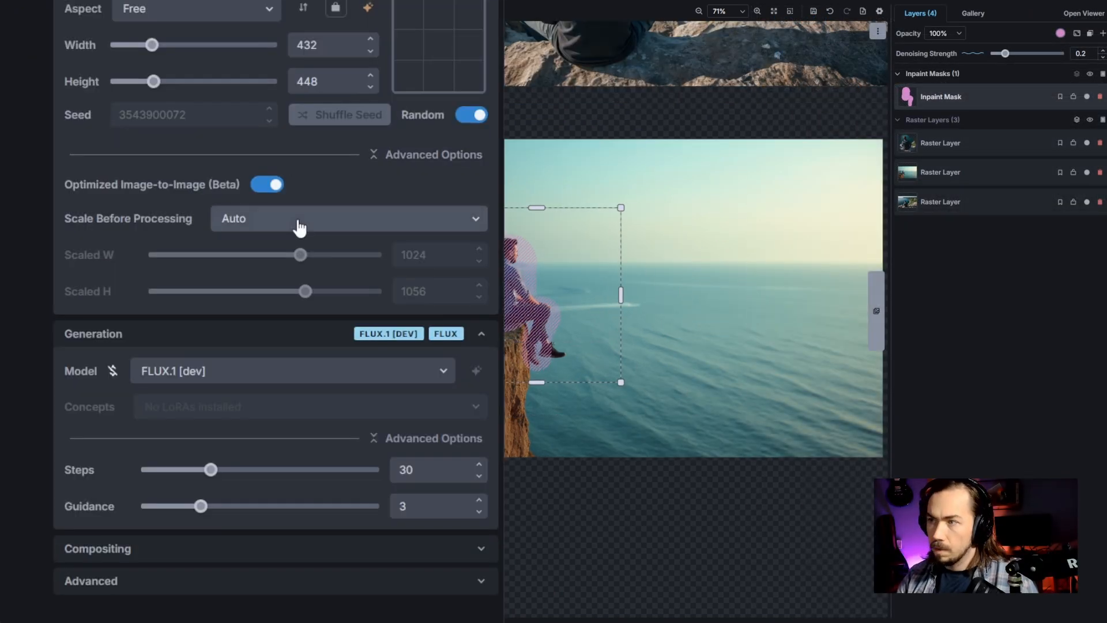
{"action": "left_click", "coordinate": [291, 371]}
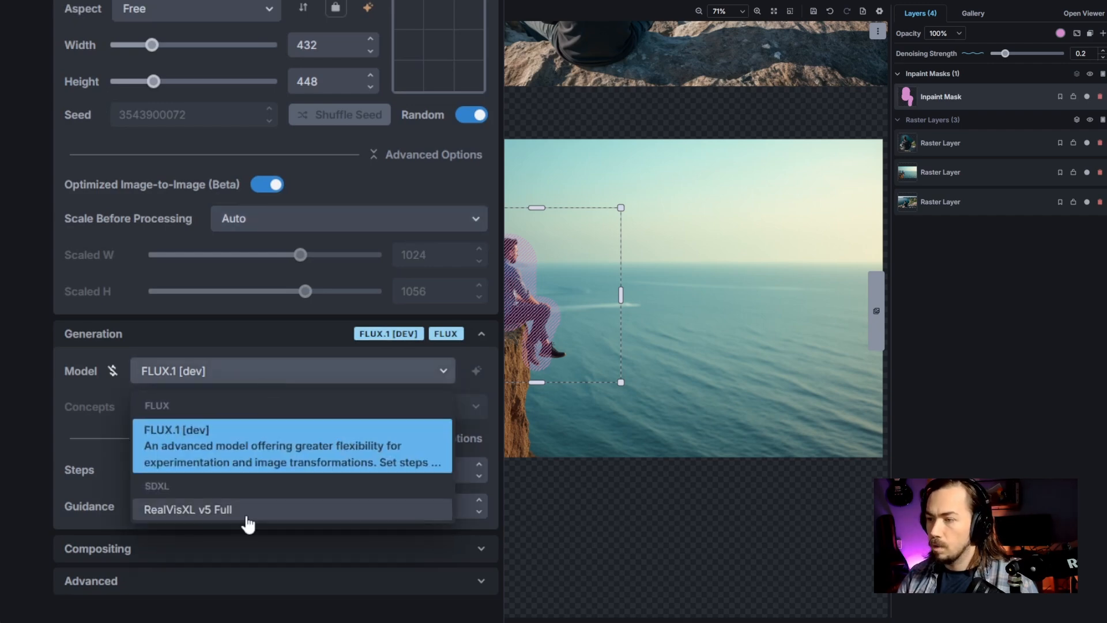
Inpaint the seated man with RealVisXL v5 Full at 0.65 denoising and browse results.
{"action": "left_click", "coordinate": [188, 509]}
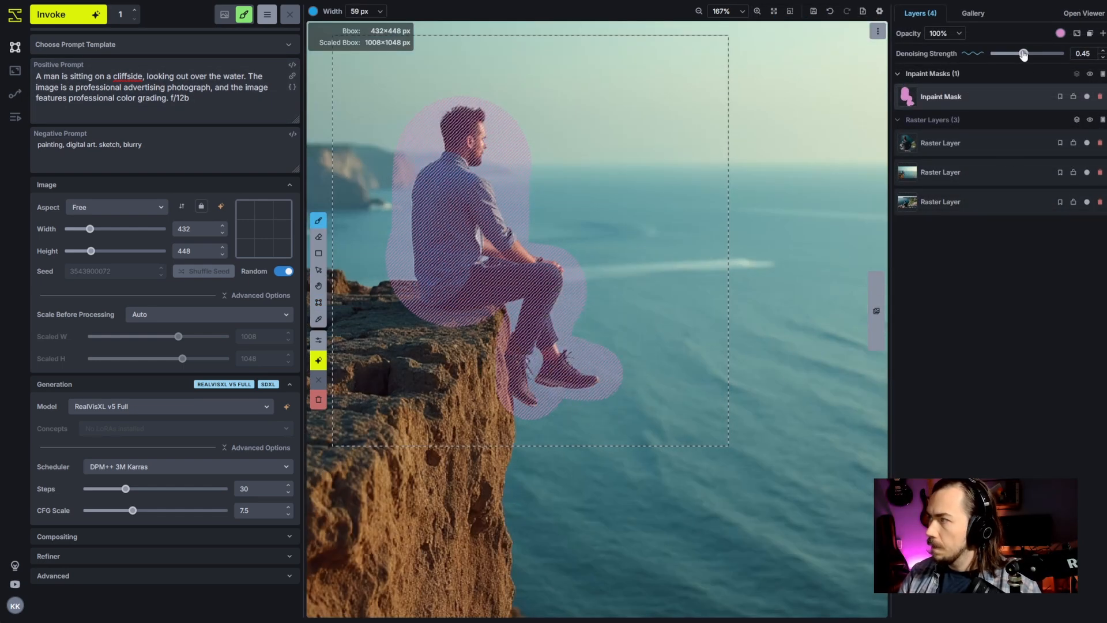
{"action": "mouse_move", "coordinate": [77, 22]}
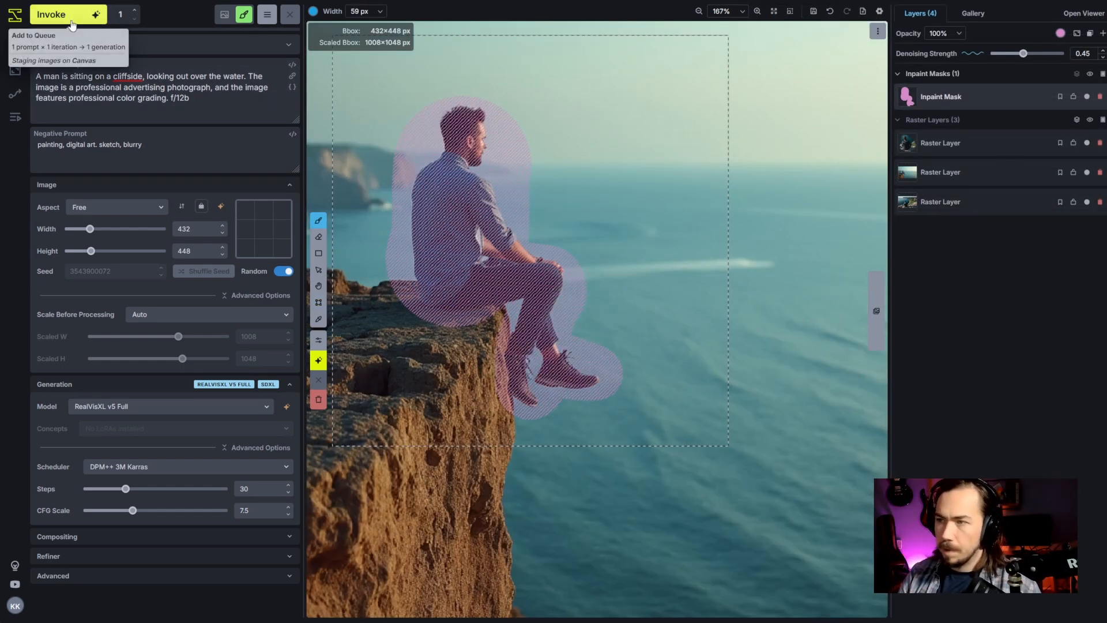
{"action": "left_click", "coordinate": [63, 14]}
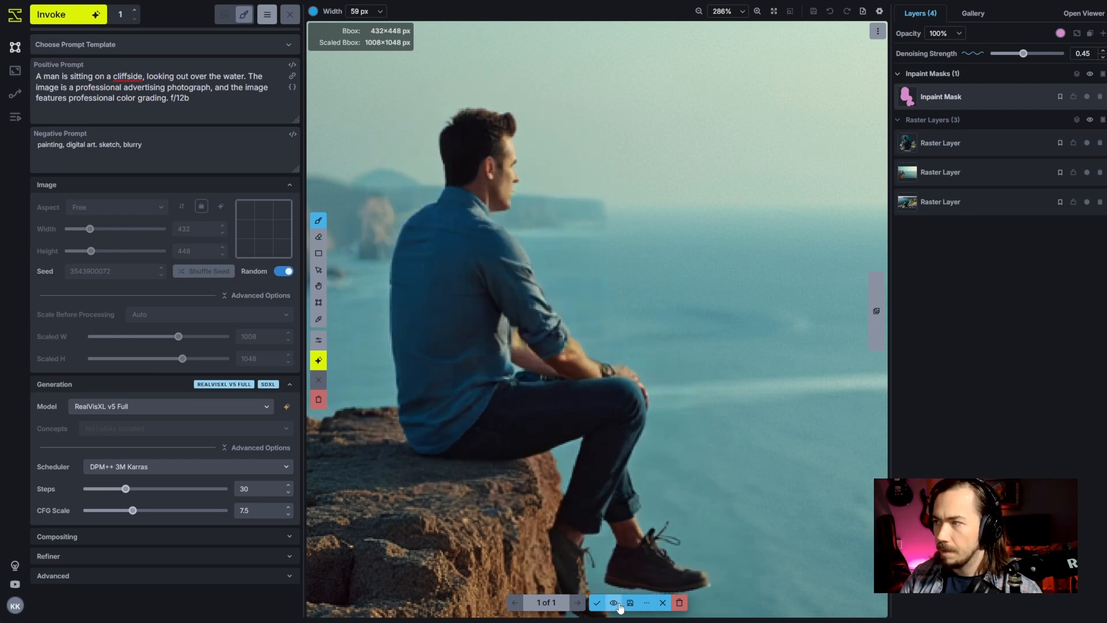
{"action": "left_click_drag", "start_coordinate": [1023, 53], "coordinate": [994, 87]}
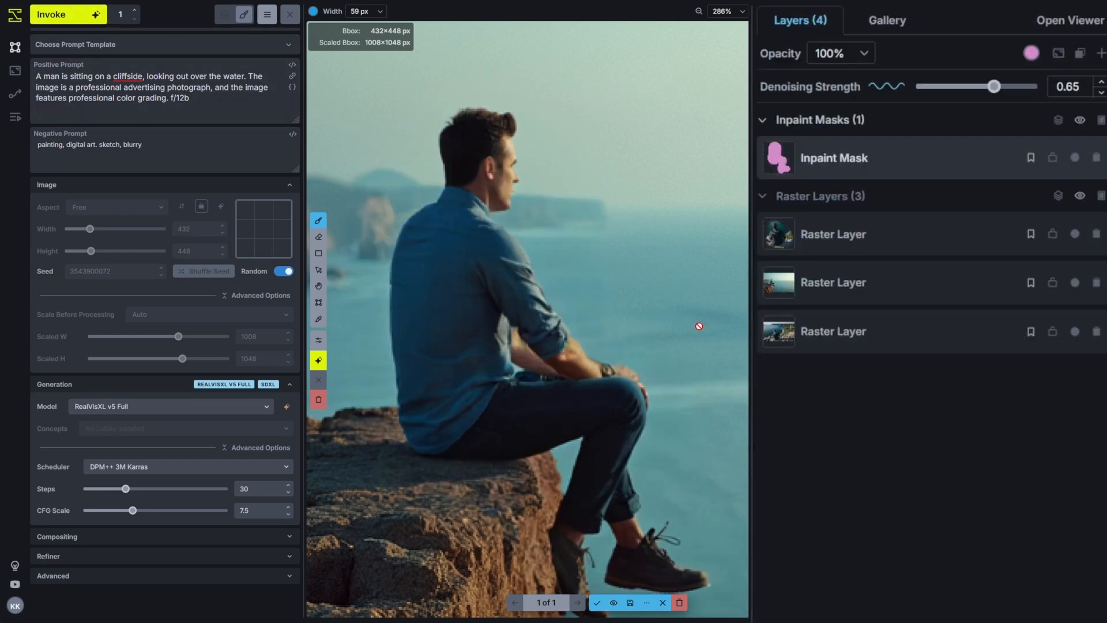
{"action": "left_click", "coordinate": [580, 602]}
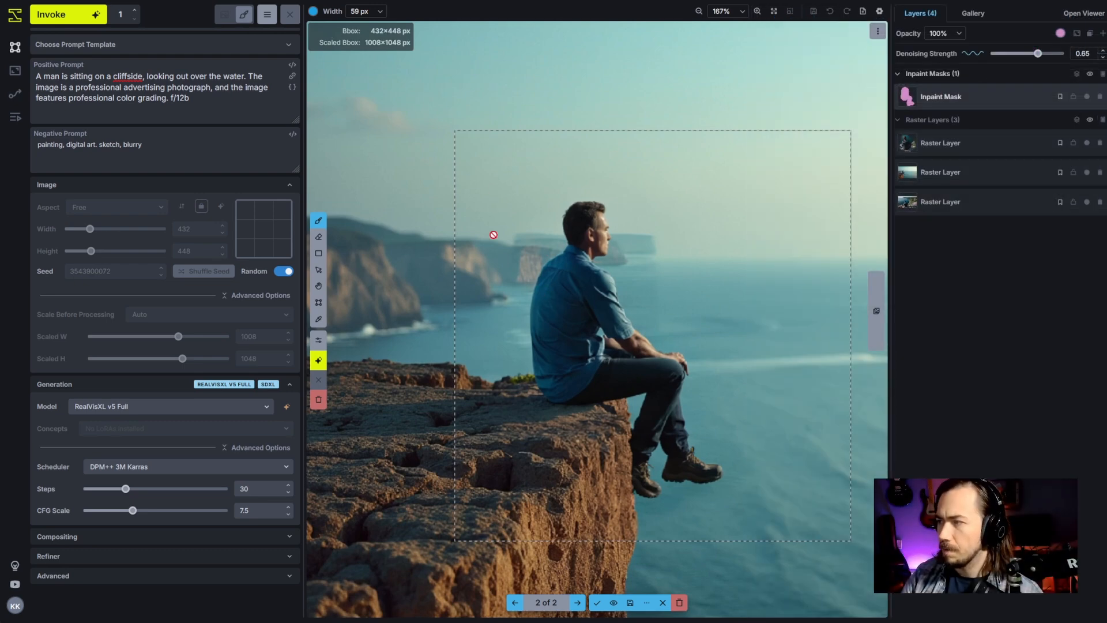
{"action": "left_click", "coordinate": [607, 604]}
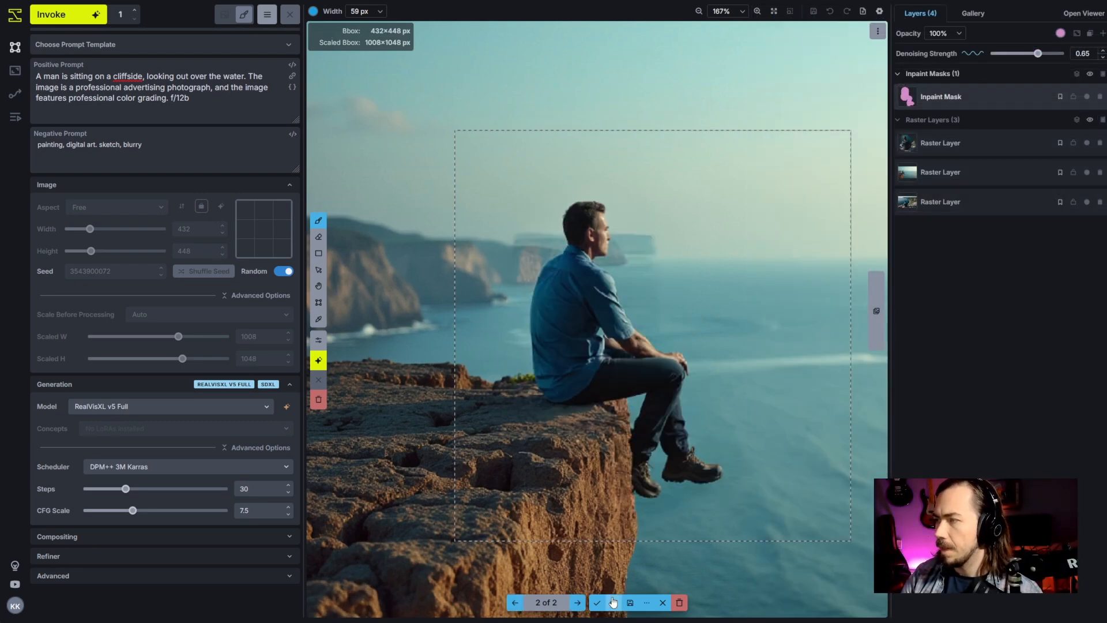
{"action": "left_click", "coordinate": [524, 602]}
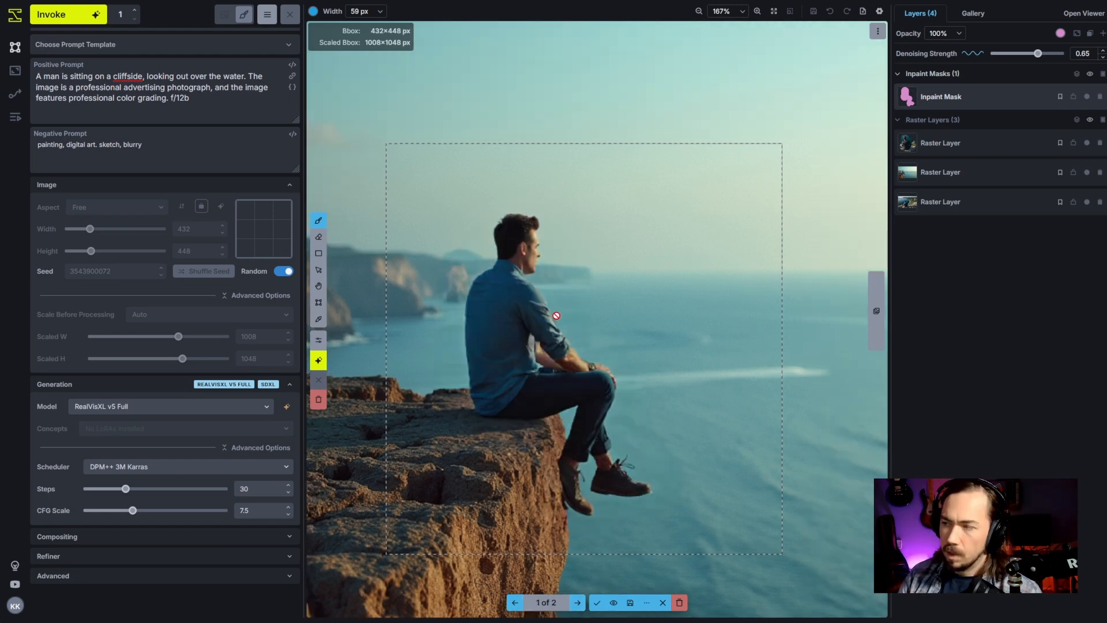
{"action": "left_click", "coordinate": [577, 602]}
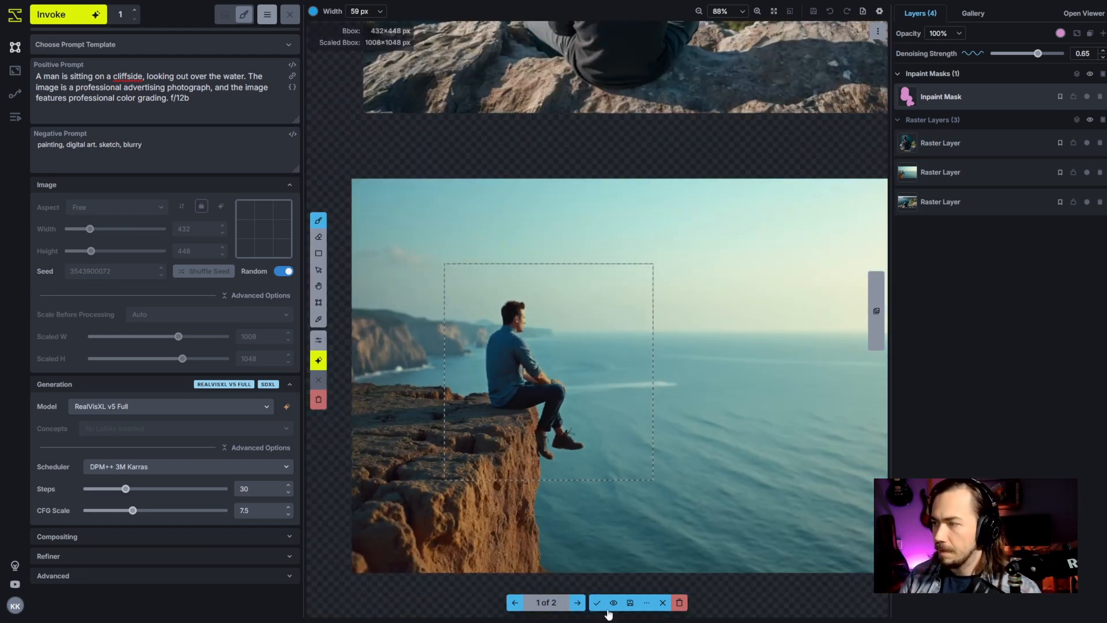
{"action": "mouse_move", "coordinate": [605, 618]}
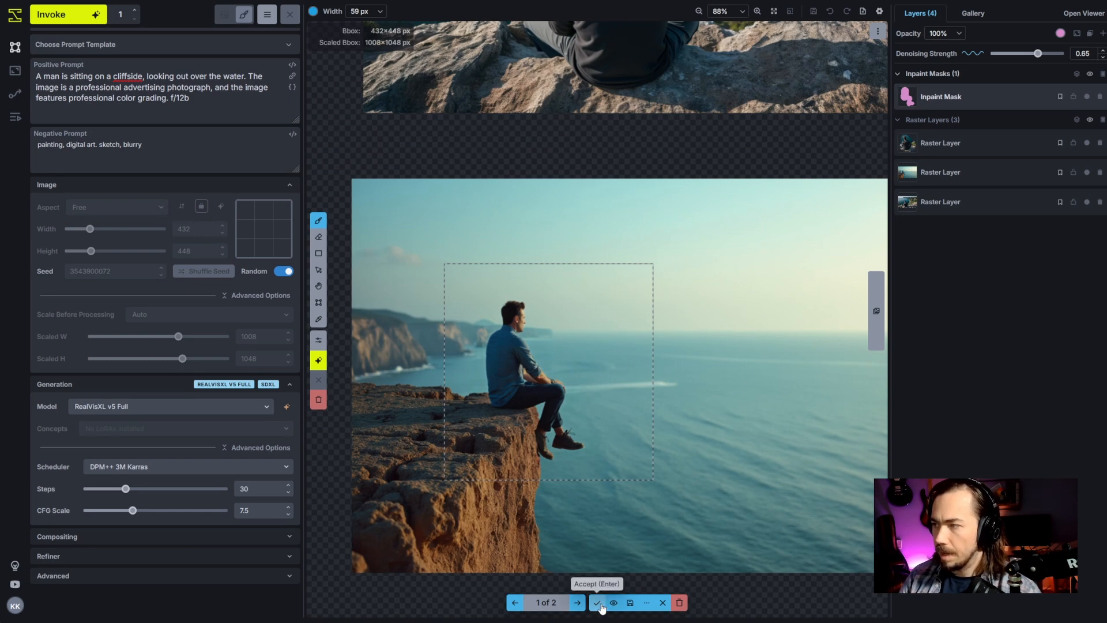
Keep the cliffside result as a new layer and switch the model to FLUX.1 [dev].
{"action": "left_click", "coordinate": [607, 603]}
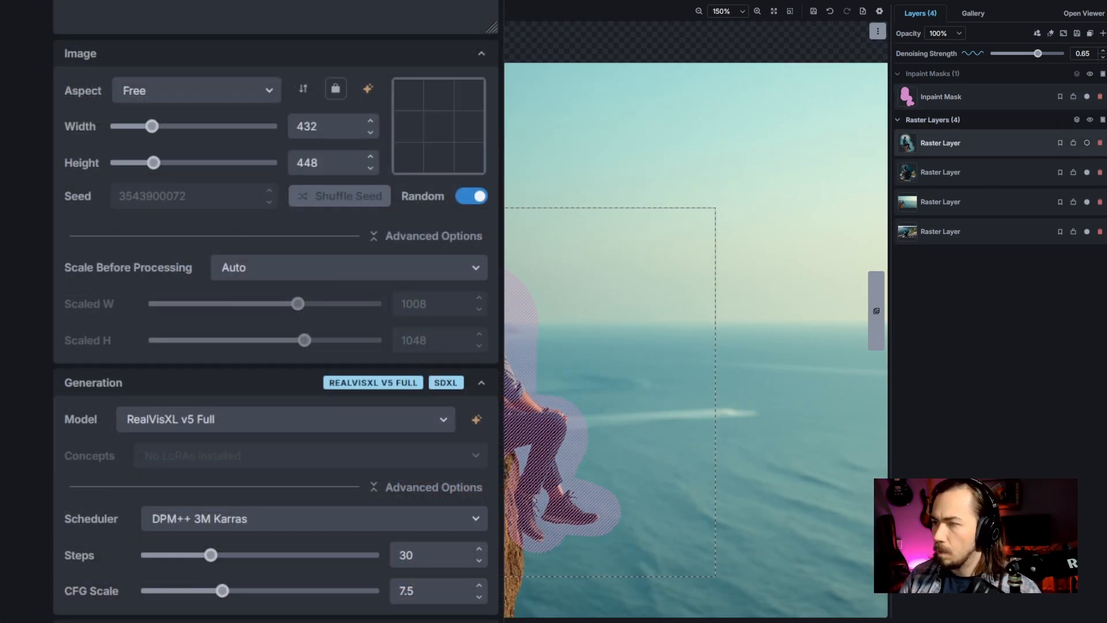
{"action": "left_click", "coordinate": [285, 419]}
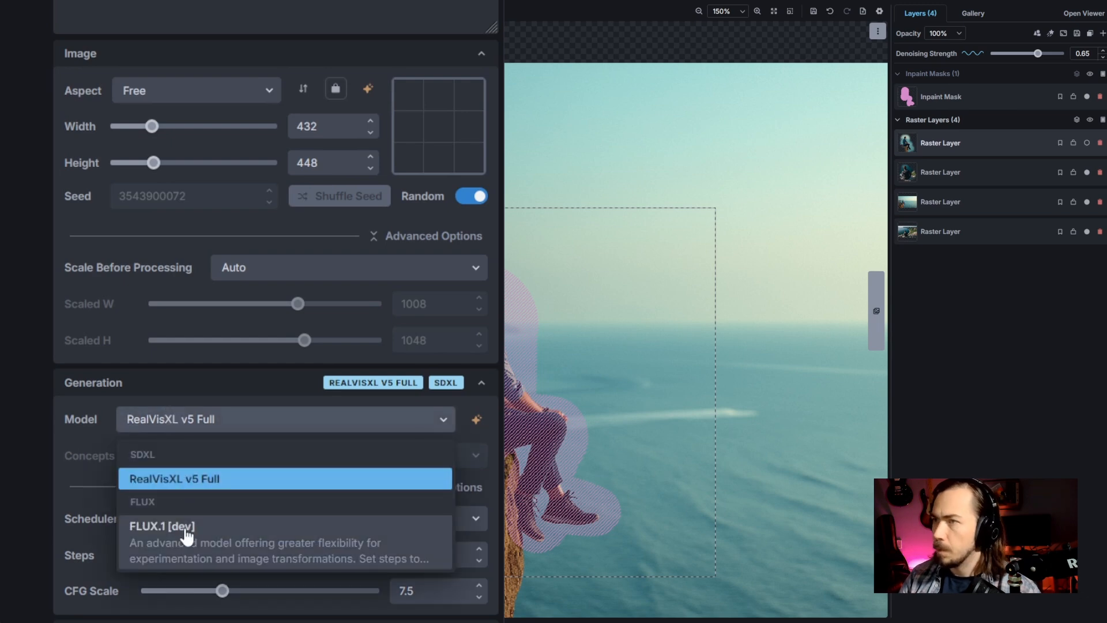
{"action": "left_click", "coordinate": [165, 526]}
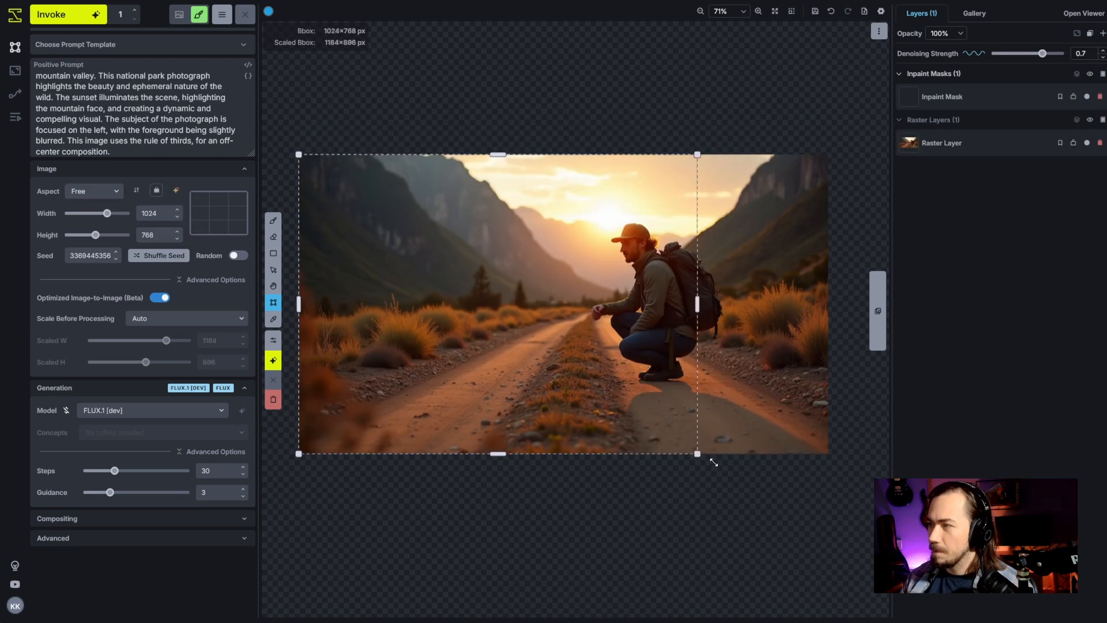
{"action": "mouse_move", "coordinate": [969, 104]}
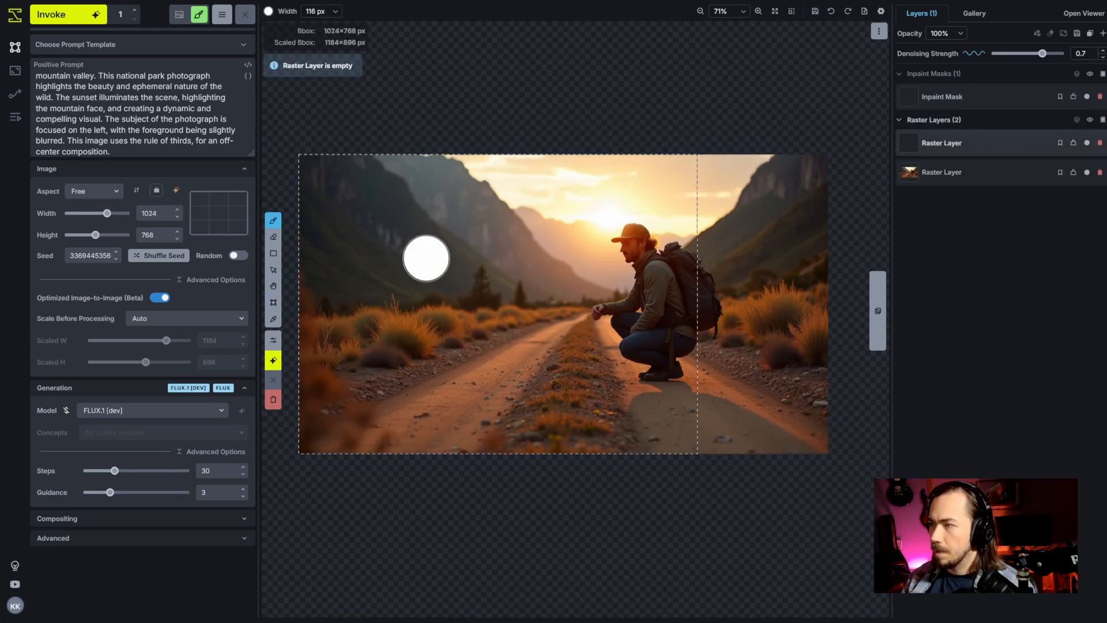
Paint two white bands left of the explorer and apply a Salt and Pepper Noise Image filter.
{"action": "left_click_drag", "start_coordinate": [424, 258], "coordinate": [477, 270]}
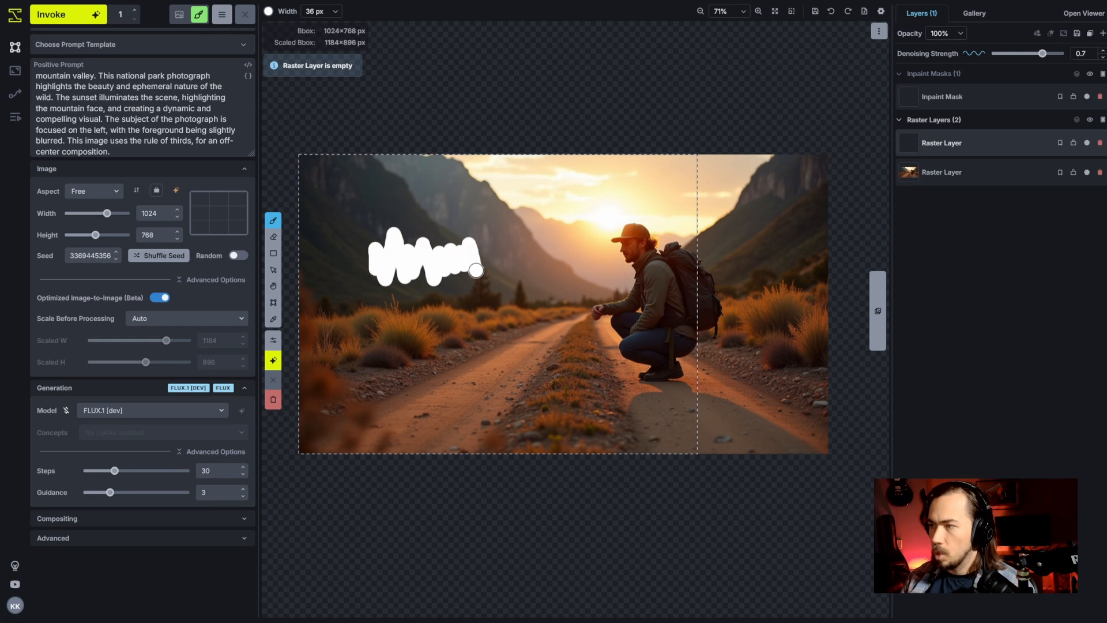
{"action": "left_click_drag", "start_coordinate": [473, 271], "coordinate": [450, 346]}
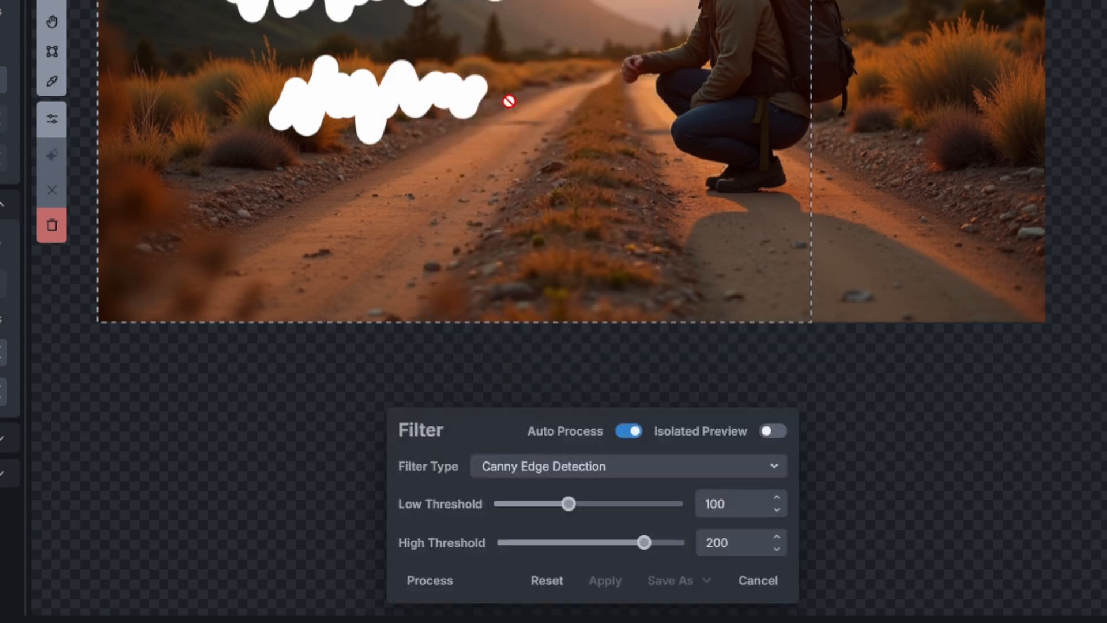
{"action": "left_click", "coordinate": [629, 466]}
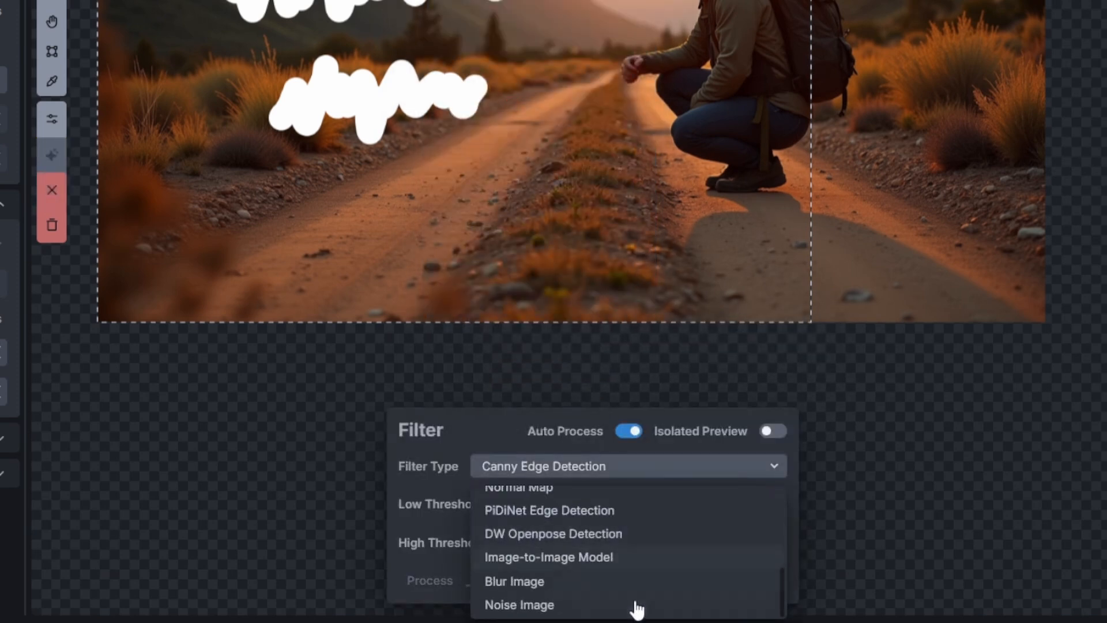
{"action": "left_click", "coordinate": [520, 605]}
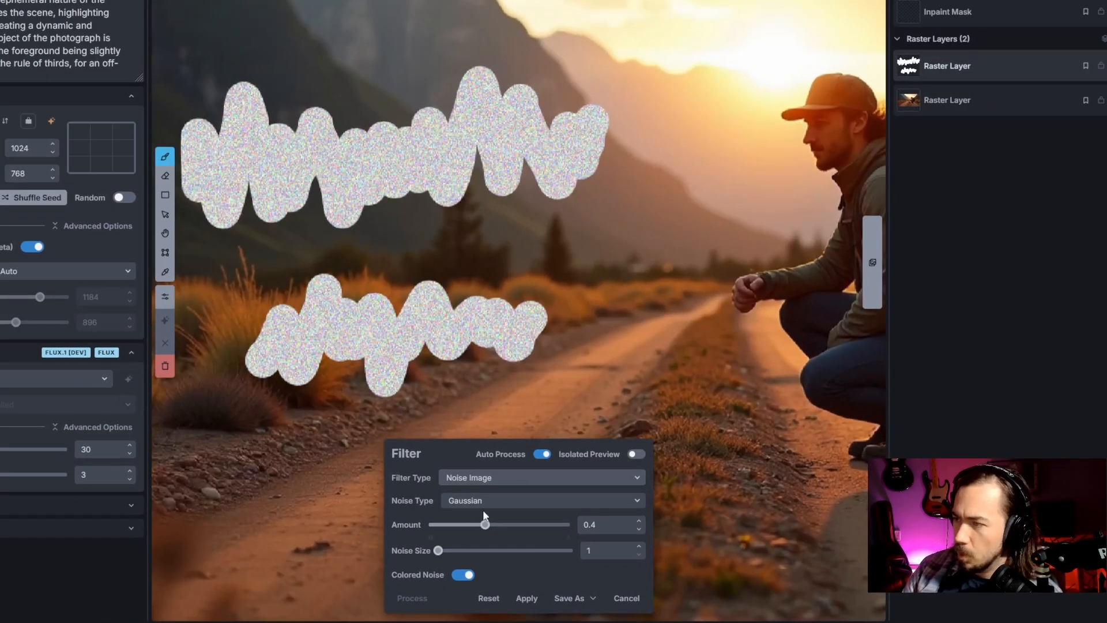
{"action": "left_click", "coordinate": [543, 501]}
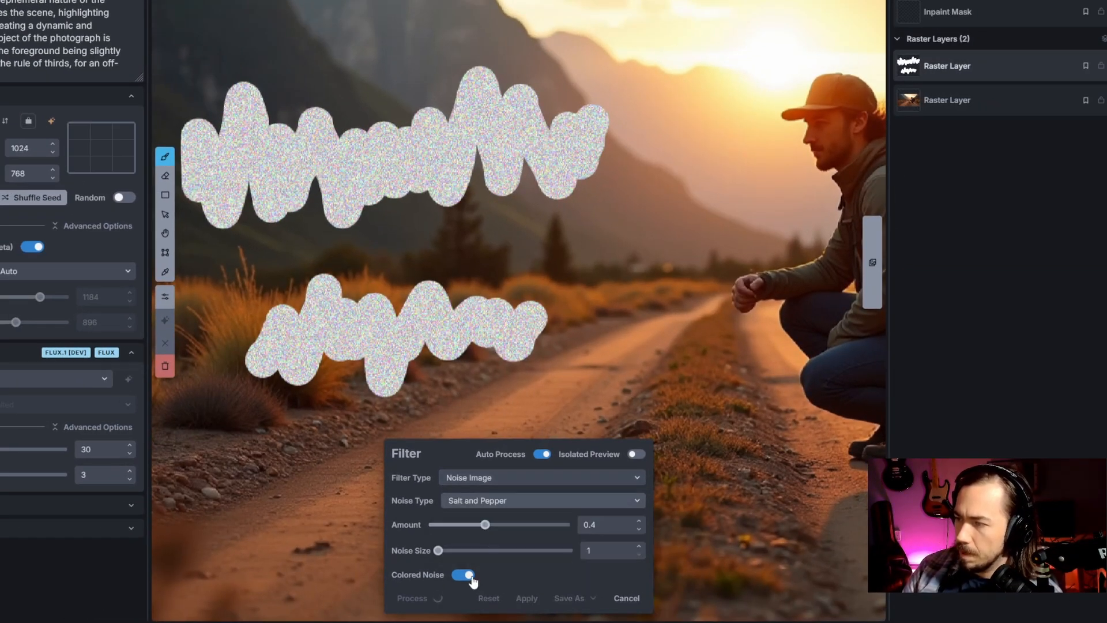
{"action": "left_click_drag", "start_coordinate": [484, 524], "coordinate": [537, 524]}
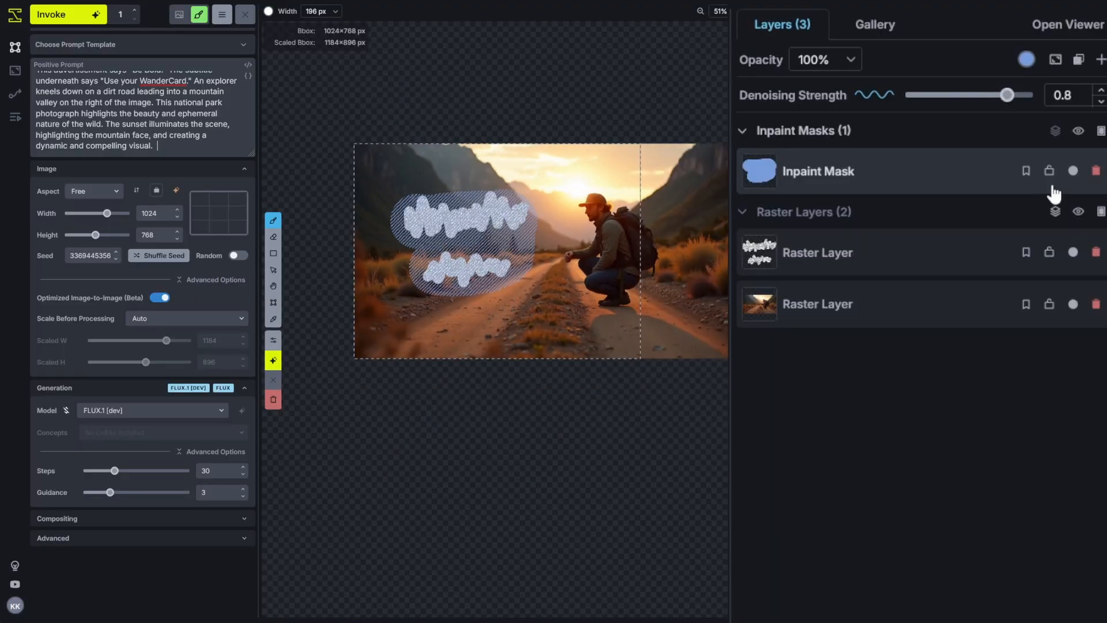
Generate and keep the BE BOLD / USE YOUR WANDERCARD render, toggling its layer to compare.
{"action": "left_click_drag", "start_coordinate": [1005, 94], "coordinate": [1021, 94]}
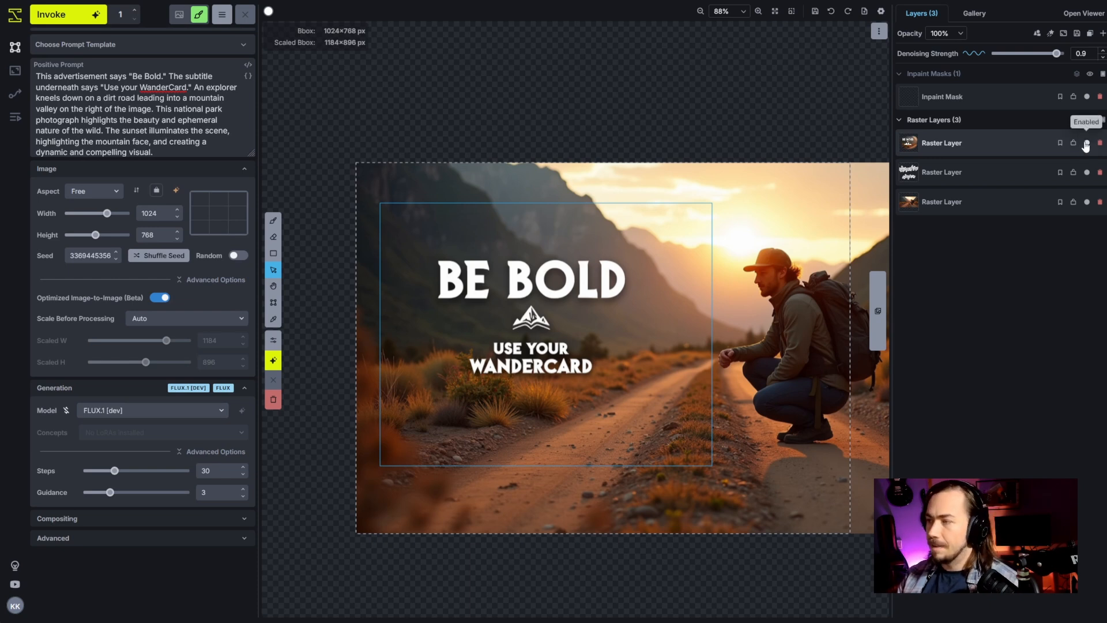
{"action": "left_click", "coordinate": [1088, 143]}
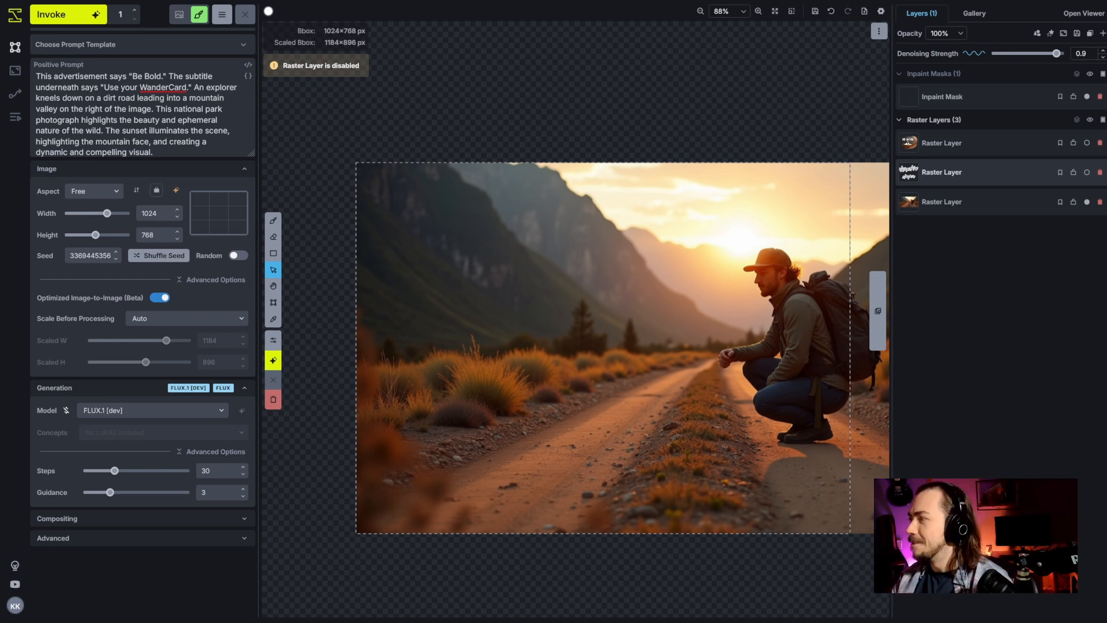
{"action": "left_click", "coordinate": [1085, 143]}
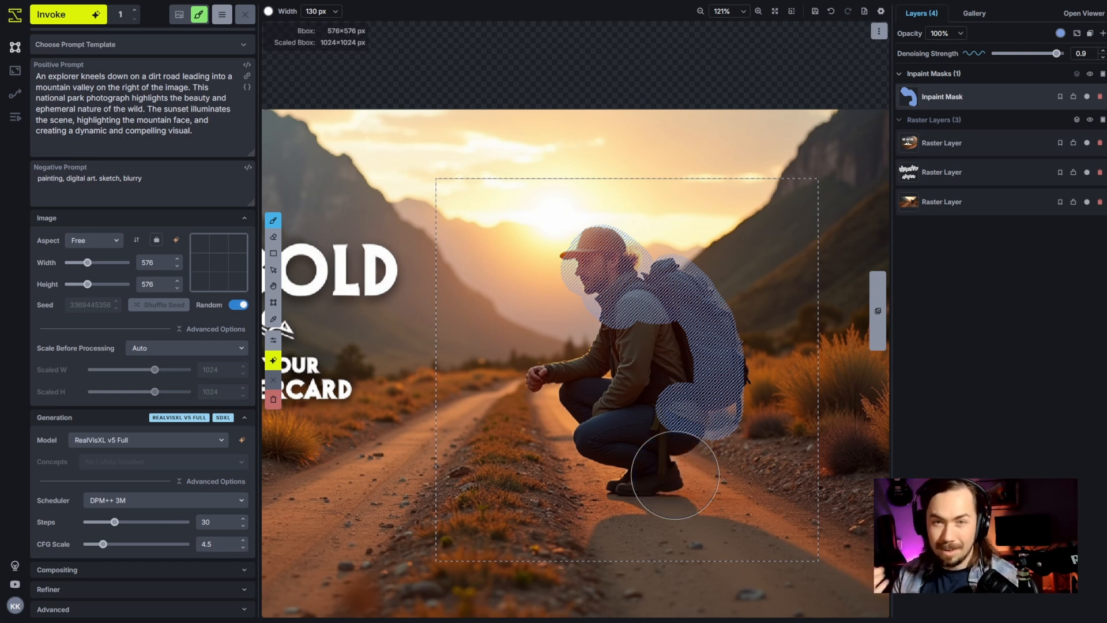
{"action": "mouse_move", "coordinate": [851, 344]}
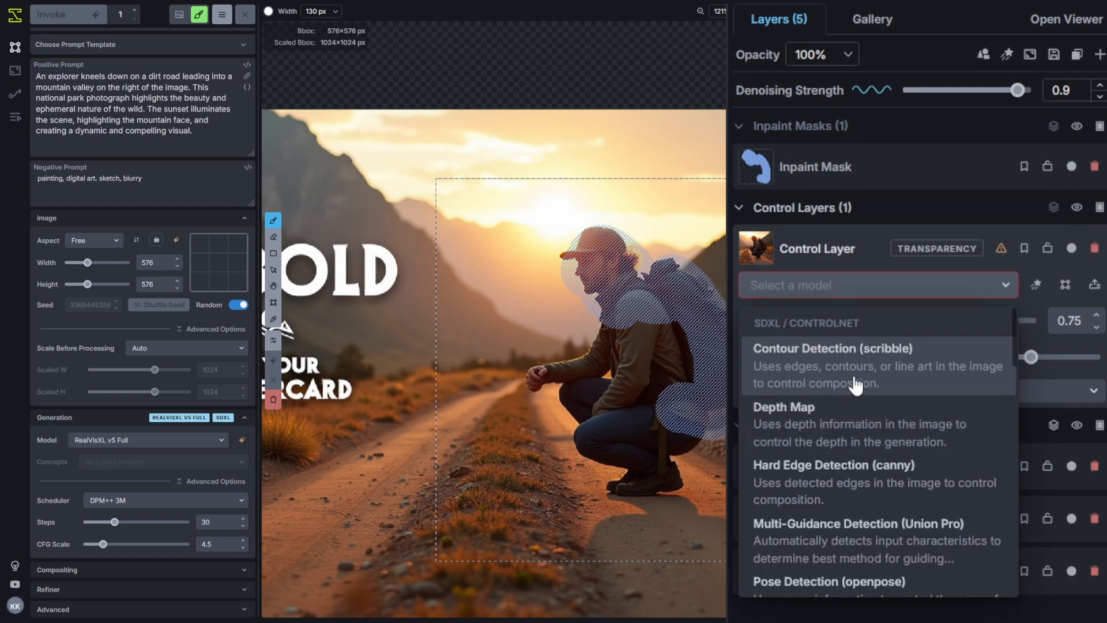
Add Contour Detection scribble guidance, accept the line-art extraction, and extend the mask over the torso.
{"action": "left_click", "coordinate": [833, 348]}
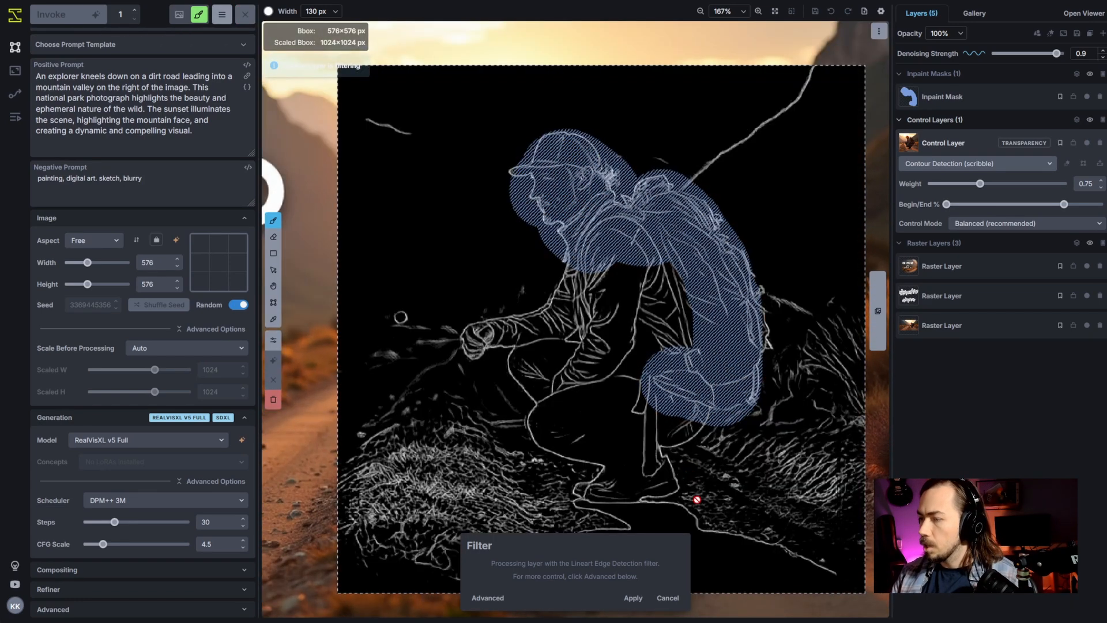
{"action": "left_click", "coordinate": [632, 598]}
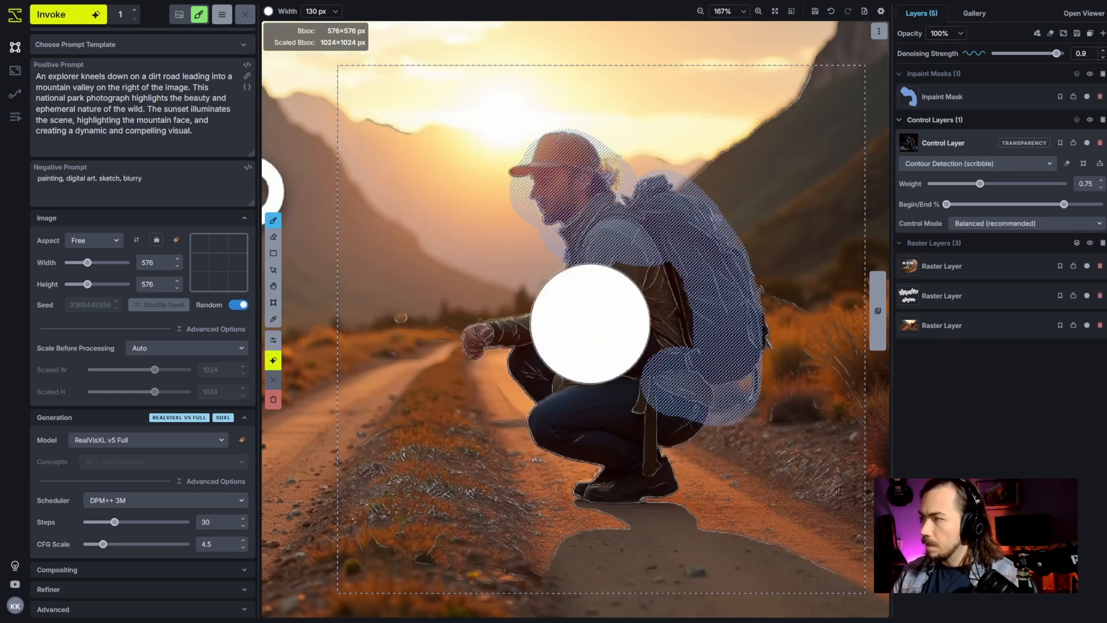
{"action": "left_click_drag", "start_coordinate": [590, 322], "coordinate": [637, 489]}
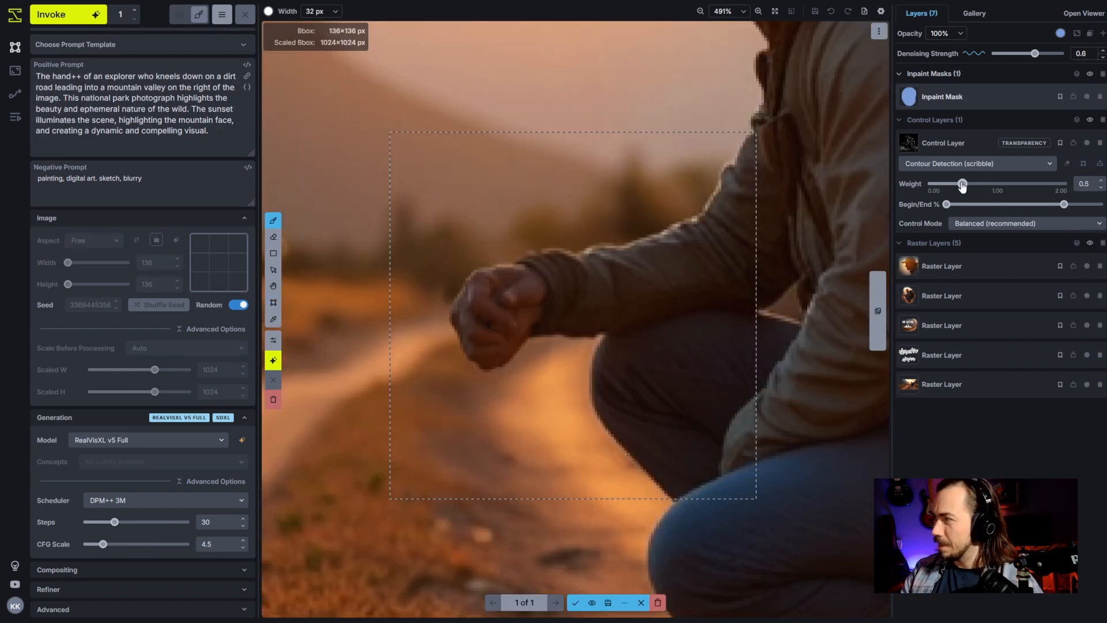
{"action": "mouse_move", "coordinate": [86, 16]}
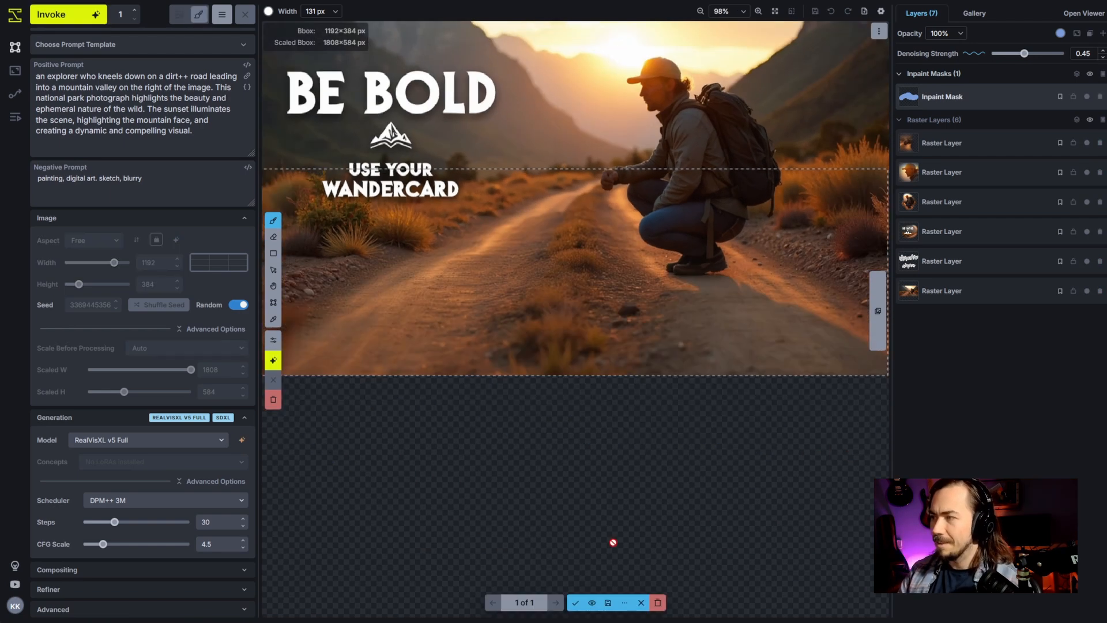
Regenerate the masked dirt road with the KDPM 2 scheduler, then merge the new layer down.
{"action": "left_click", "coordinate": [163, 500]}
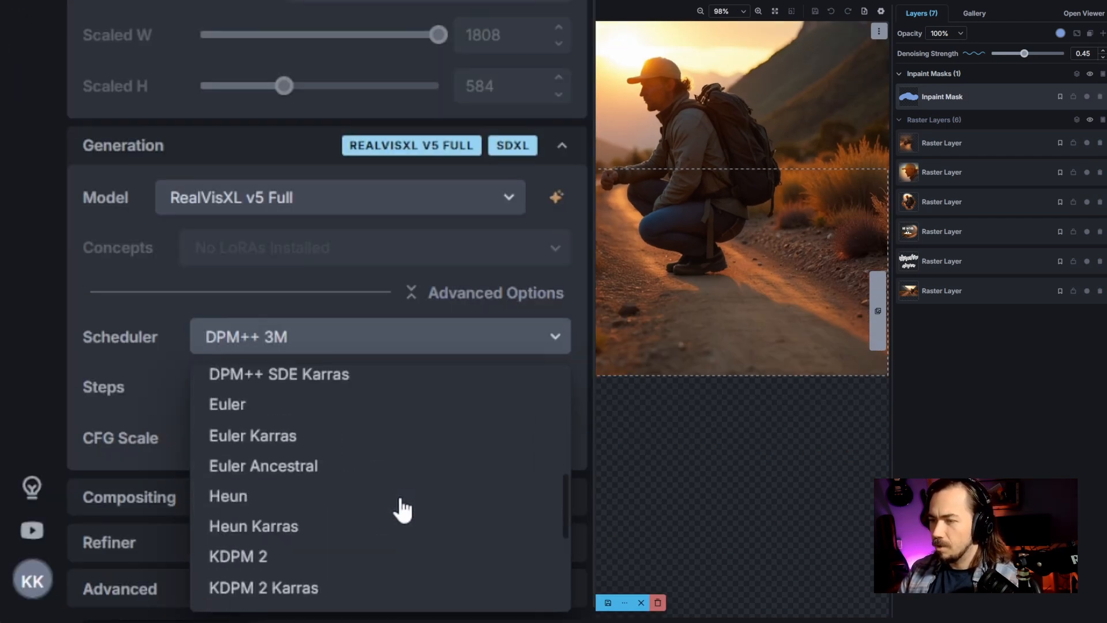
{"action": "left_click", "coordinate": [235, 557]}
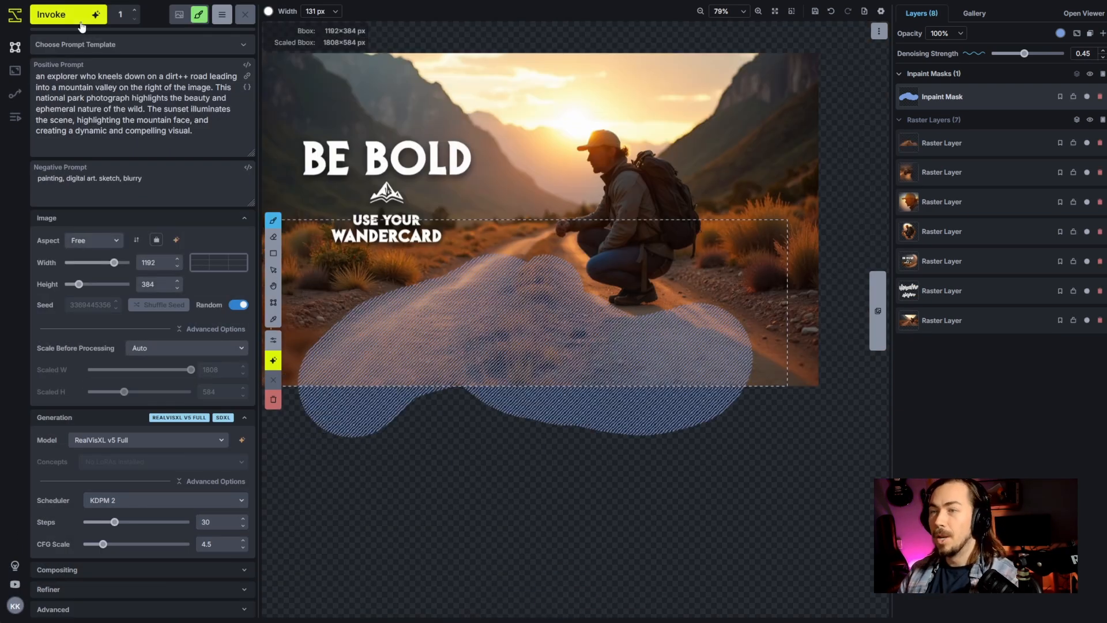
{"action": "left_click", "coordinate": [55, 14]}
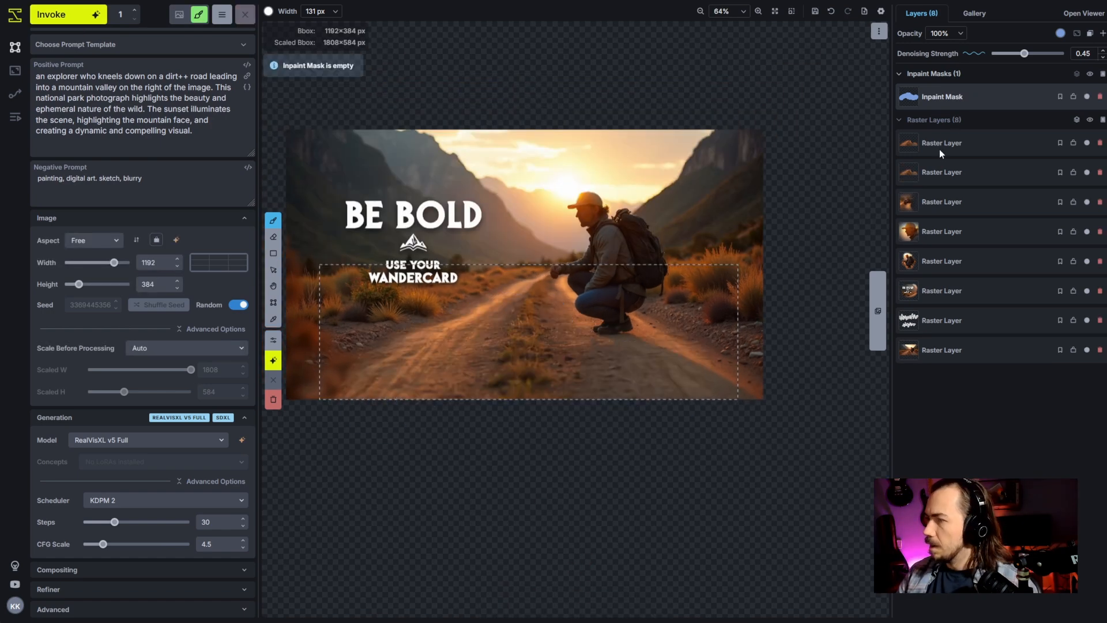
{"action": "right_click", "coordinate": [942, 143]}
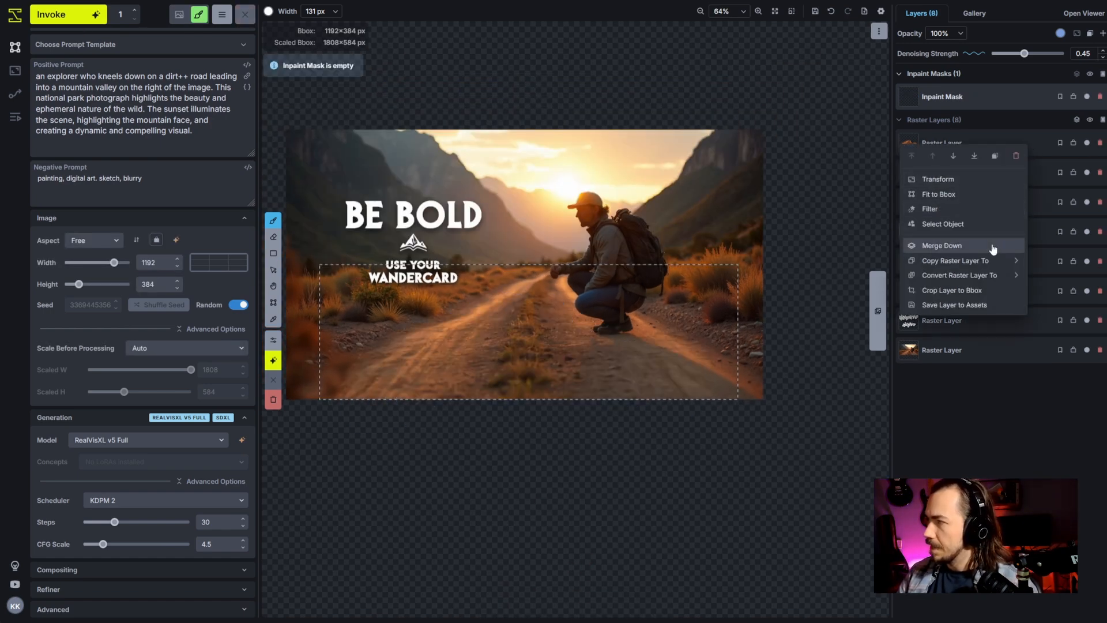
{"action": "left_click", "coordinate": [942, 246]}
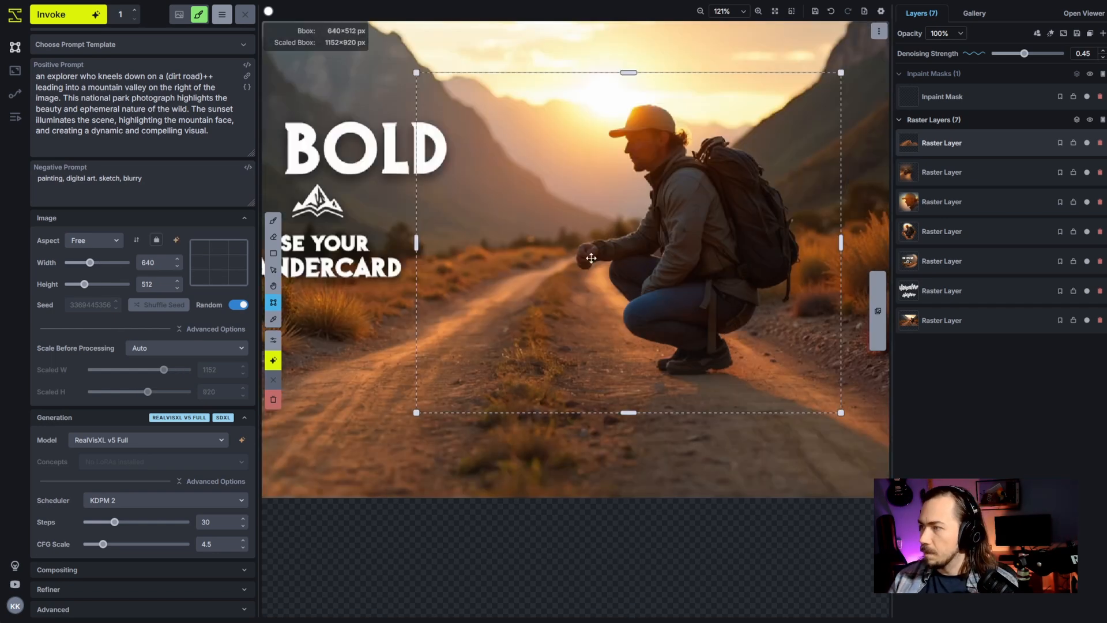
Paint a road spot near the explorer and generate a 'grizzly bear+++' there.
{"action": "left_click", "coordinate": [273, 220]}
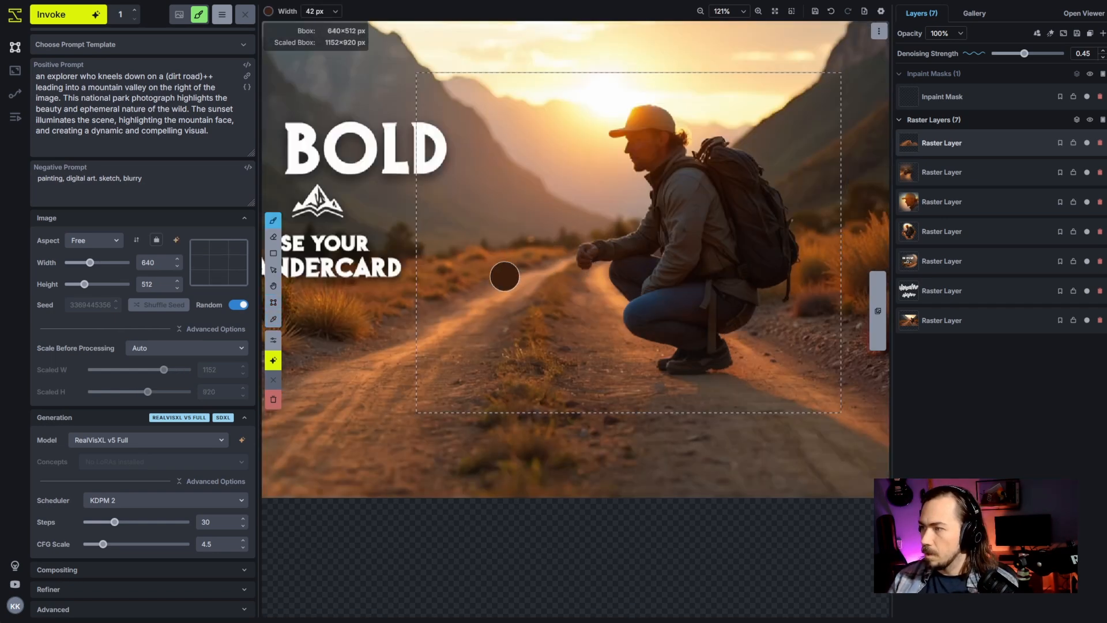
{"action": "left_click_drag", "start_coordinate": [504, 277], "coordinate": [526, 246]}
{"action": "type", "text": "a grizzly bear in the background running towards "}
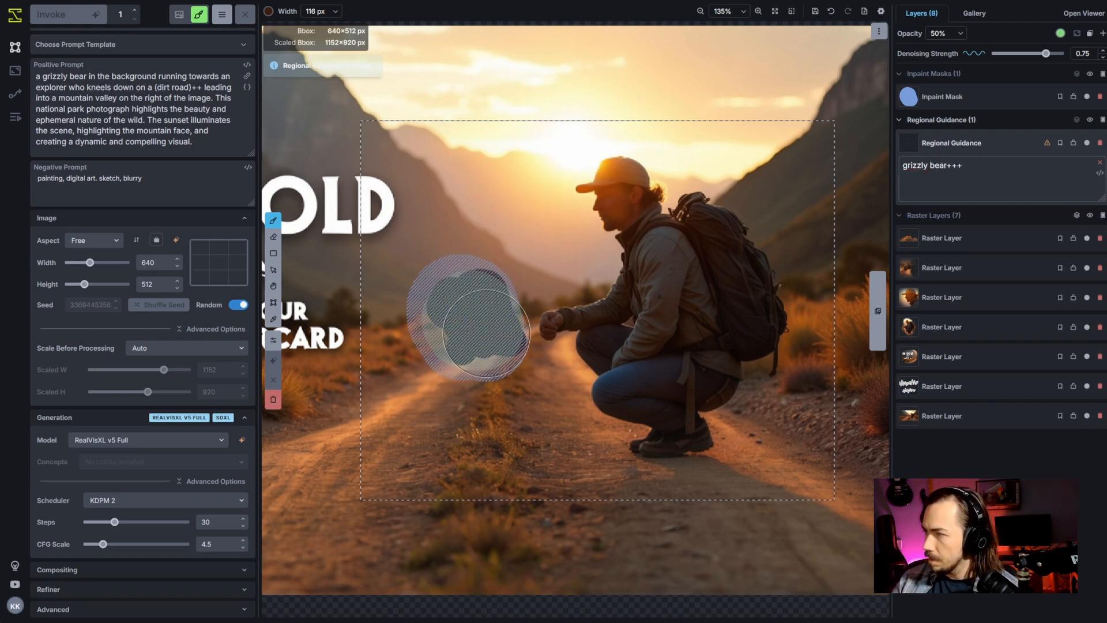
{"action": "left_click", "coordinate": [61, 14]}
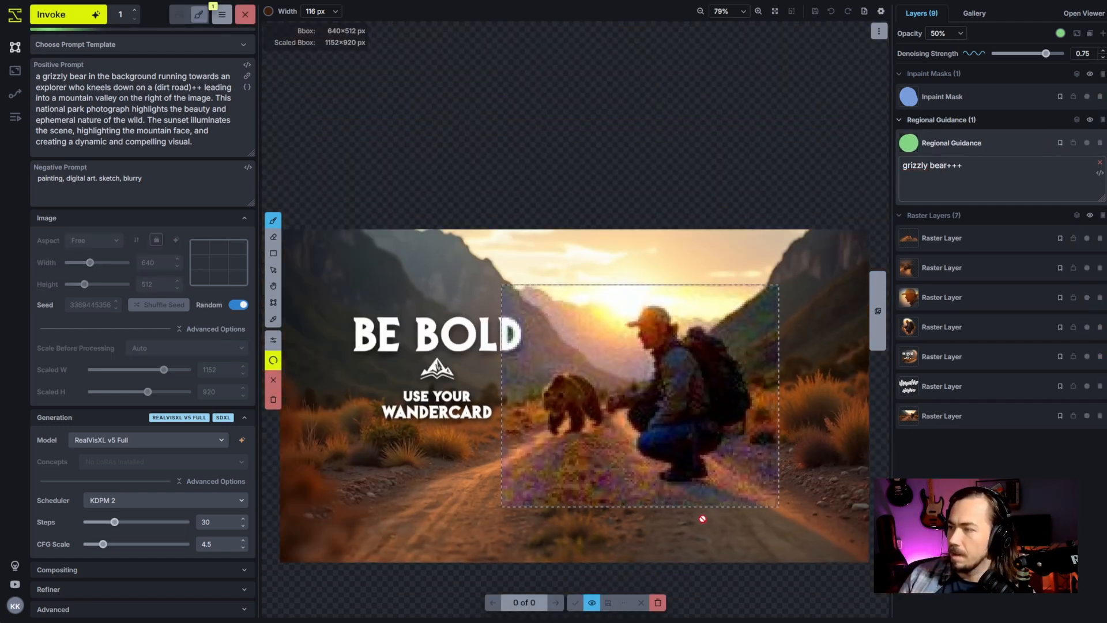